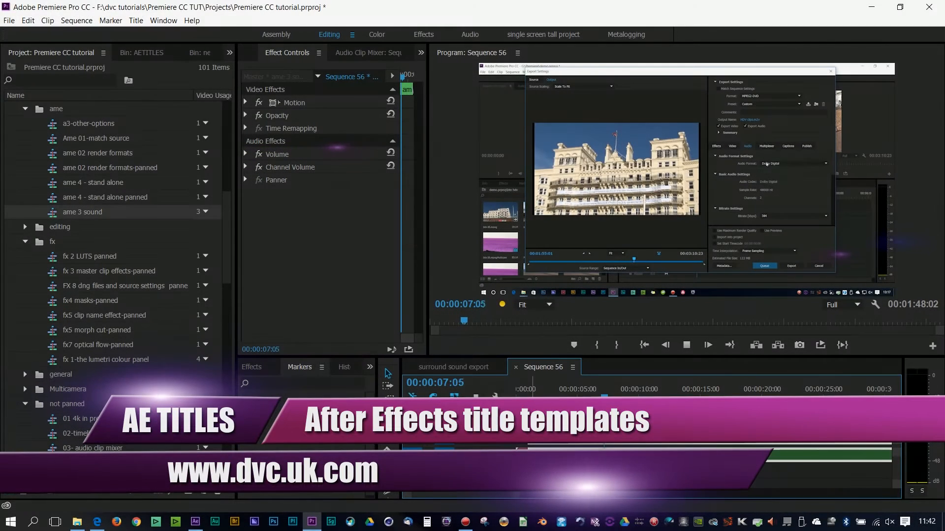
Flag the composition as a Template in Composition Settings' Advanced options and confirm
{"action": "left_click", "coordinate": [794, 163]}
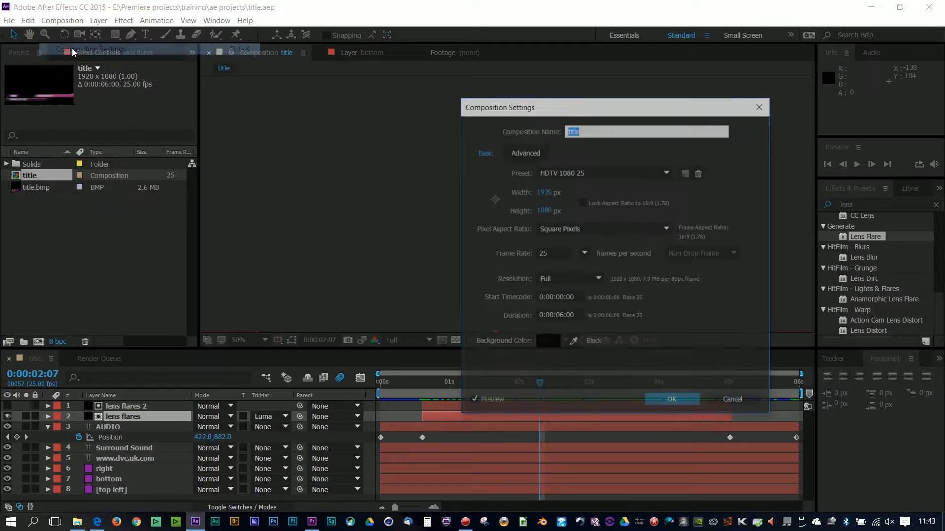
{"action": "left_click", "coordinate": [525, 153]}
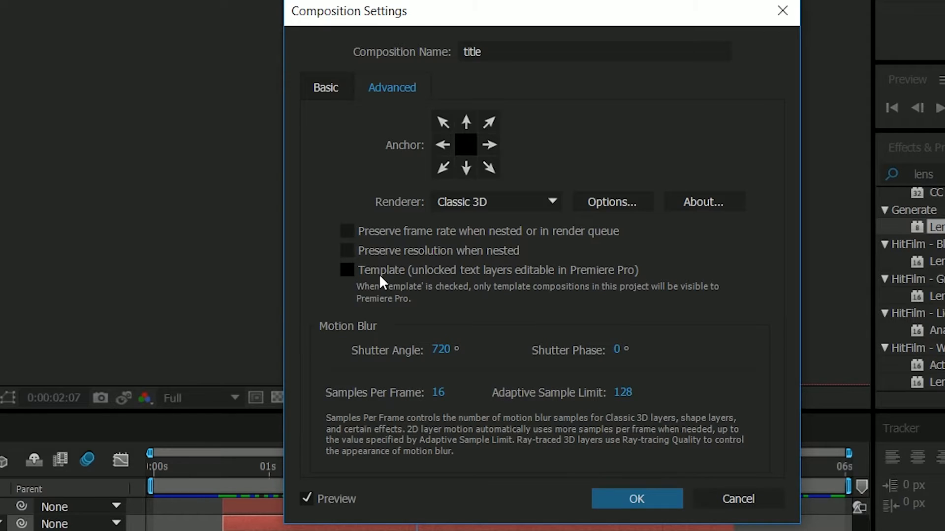
{"action": "mouse_move", "coordinate": [551, 281]}
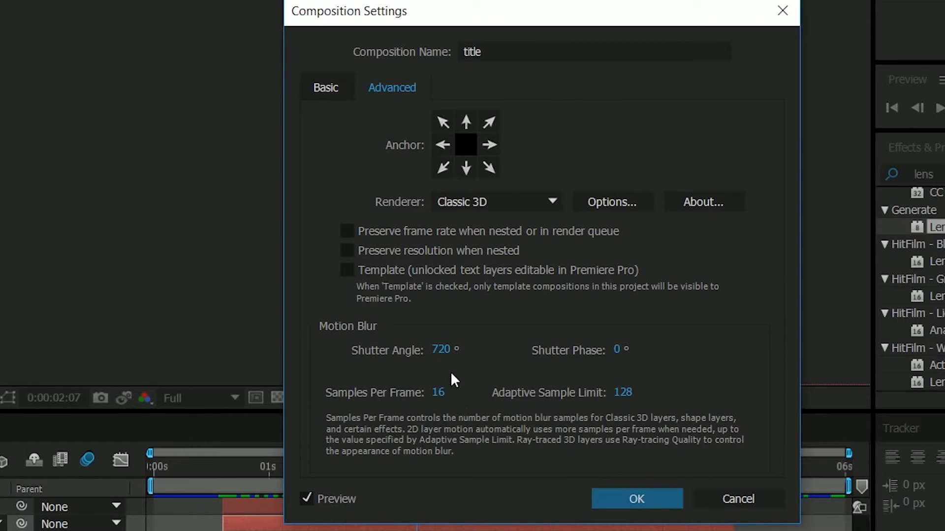
{"action": "left_click", "coordinate": [346, 270]}
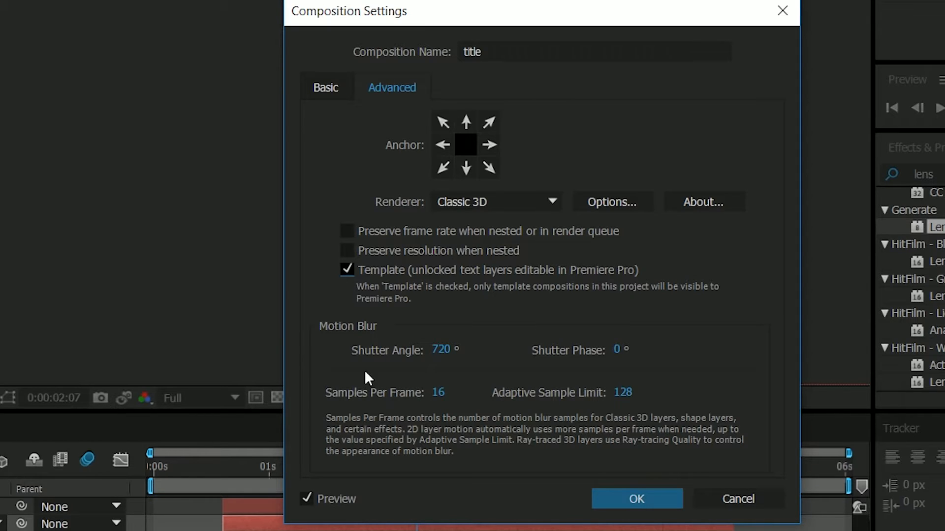
{"action": "mouse_move", "coordinate": [344, 376]}
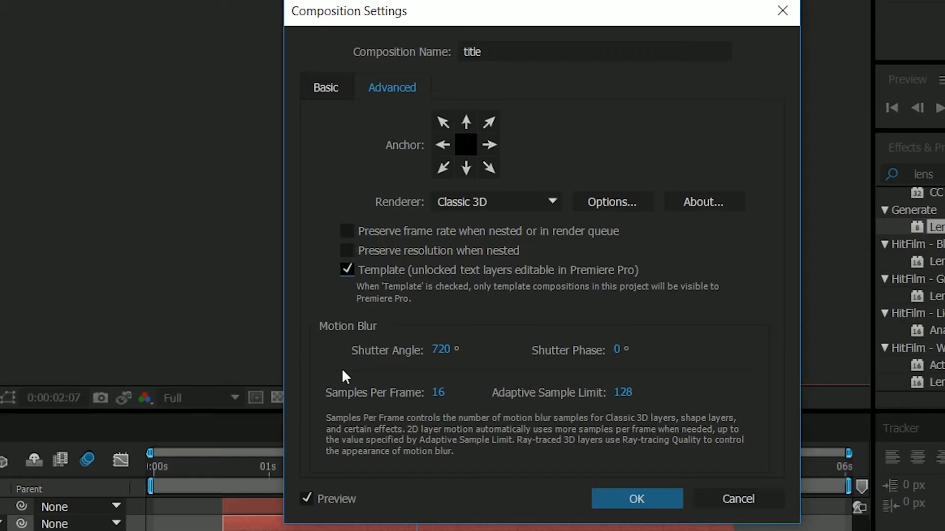
{"action": "mouse_move", "coordinate": [358, 271]}
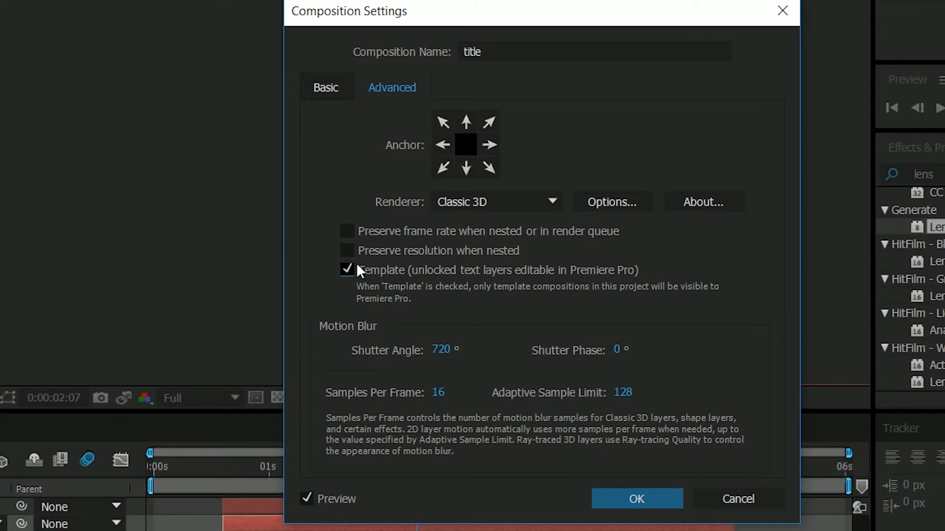
{"action": "left_click", "coordinate": [637, 498]}
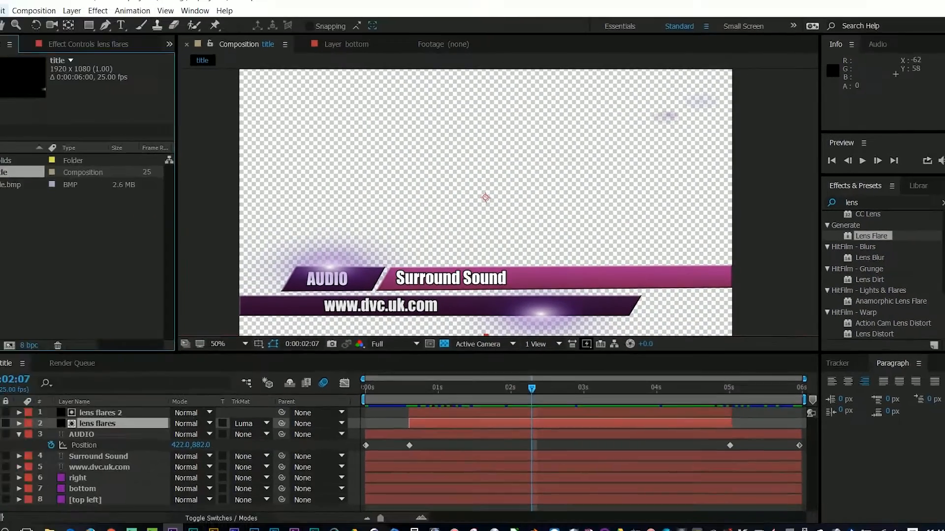
Back in Premiere Pro, duplicate the title/title.aep clip in its bin
{"action": "left_click", "coordinate": [312, 521]}
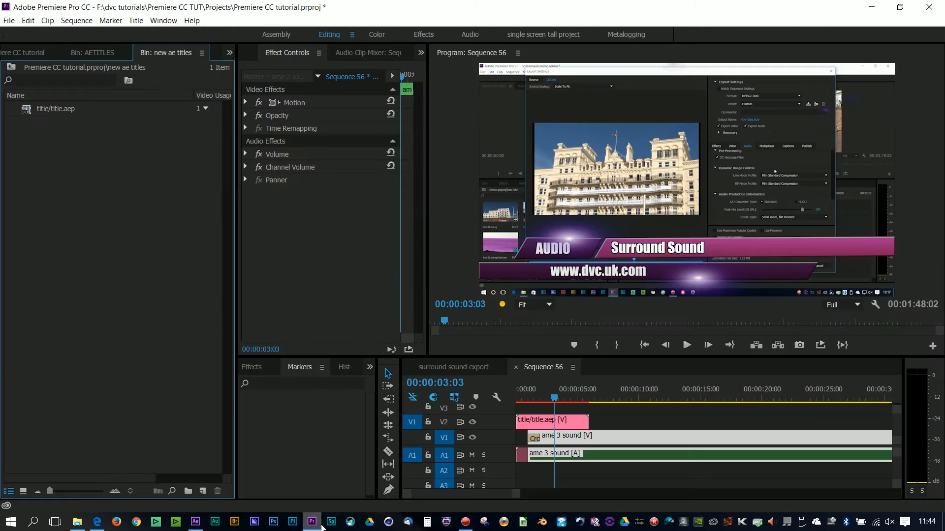
{"action": "left_click", "coordinate": [551, 400]}
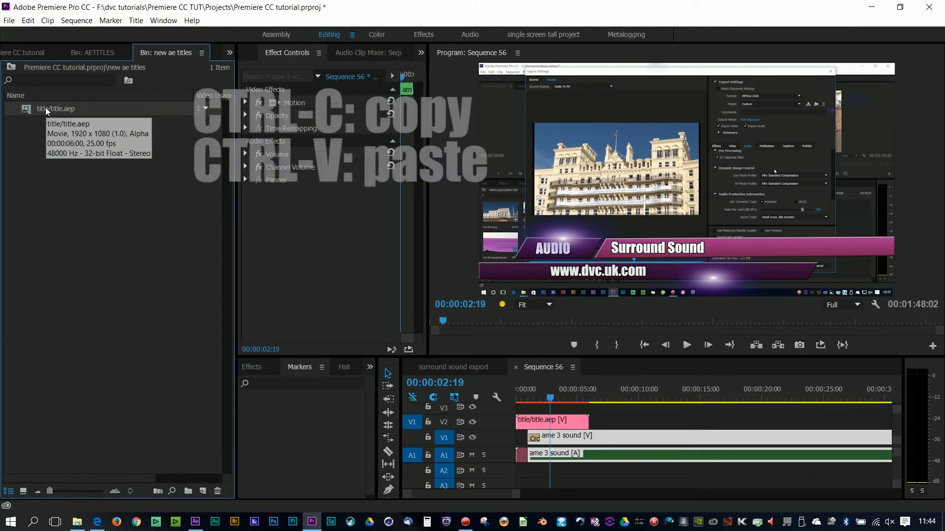
{"action": "key", "text": "ctrl+v"}
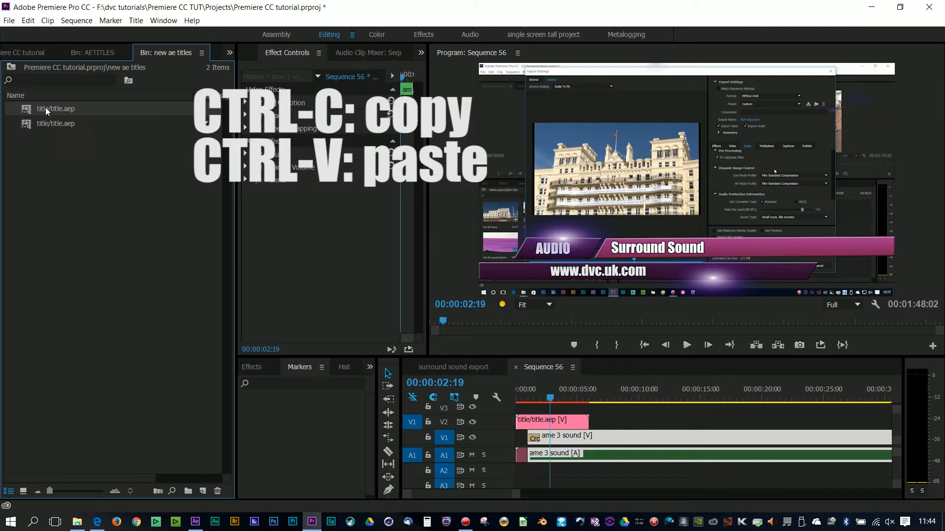
Create Sequence 57 from the New Item menu to hold the title copy
{"action": "left_click", "coordinate": [202, 491]}
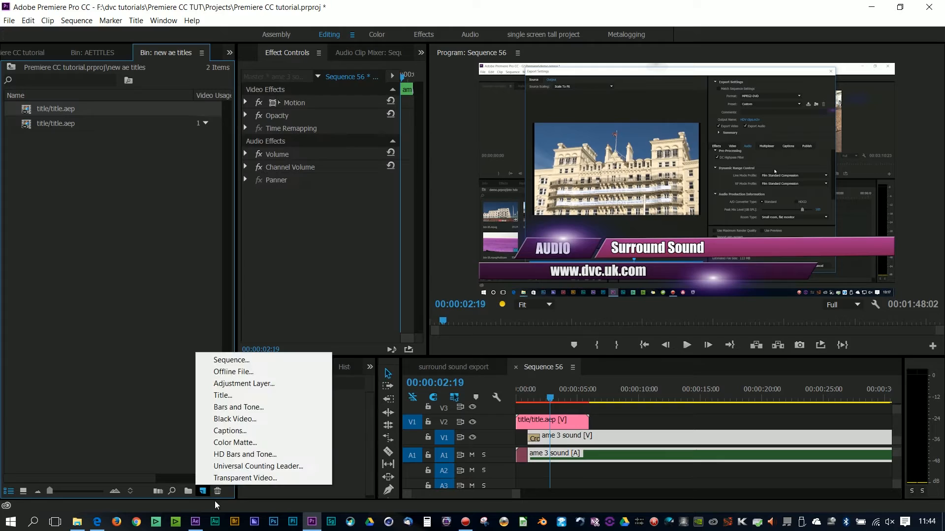
{"action": "left_click", "coordinate": [230, 360]}
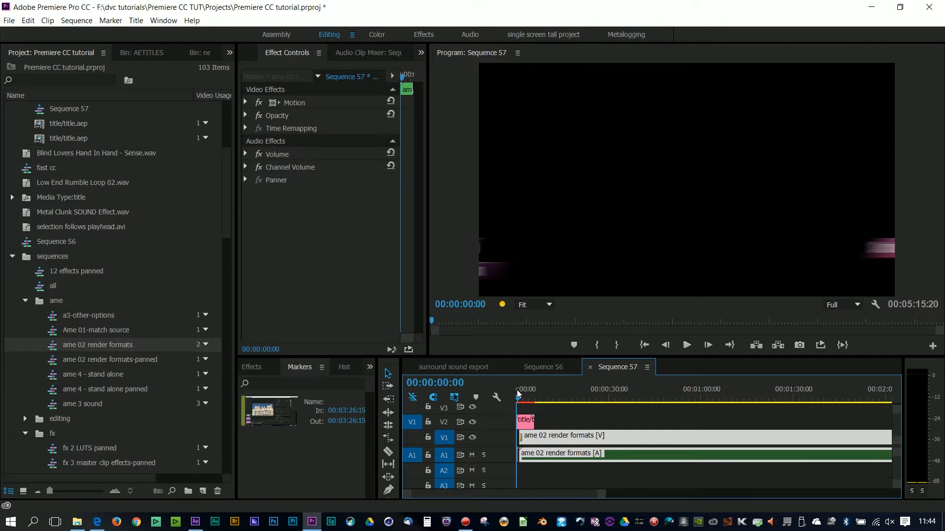
{"action": "left_click", "coordinate": [522, 389]}
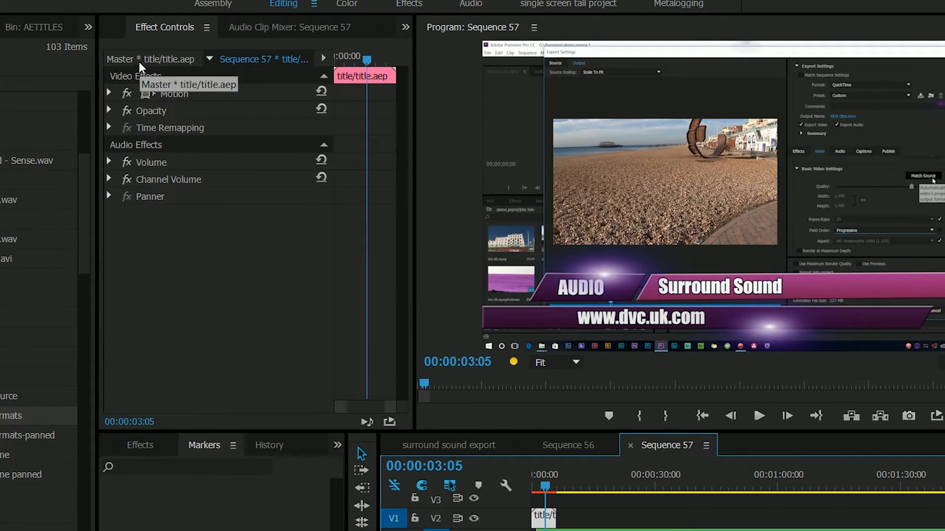
{"action": "mouse_move", "coordinate": [250, 116]}
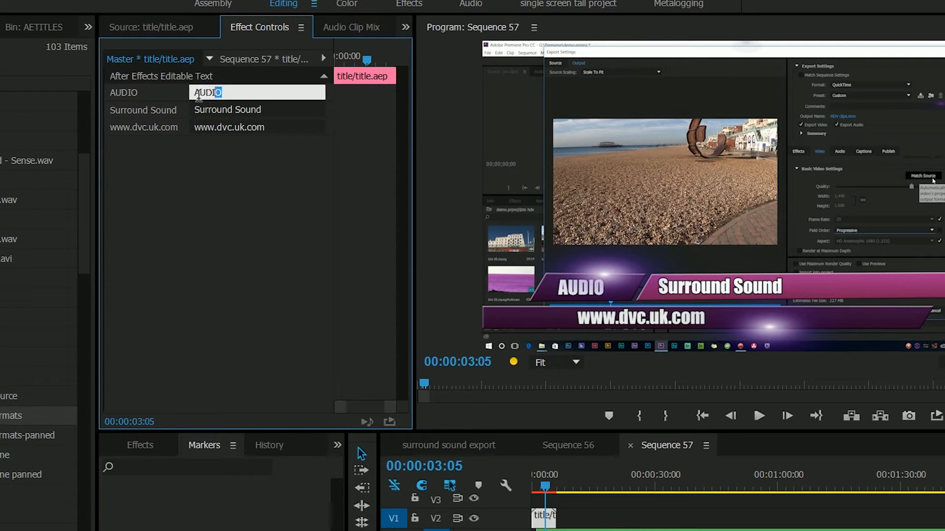
Replace the editable text AUDIO with EDITING and Surround Sound with Trimmin
{"action": "double_click", "coordinate": [207, 92]}
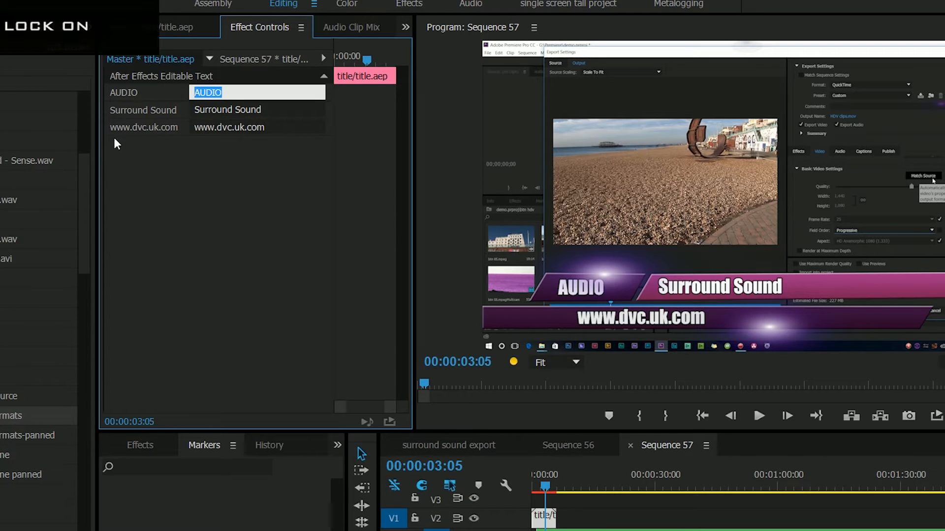
{"action": "type", "text": "EDIT"}
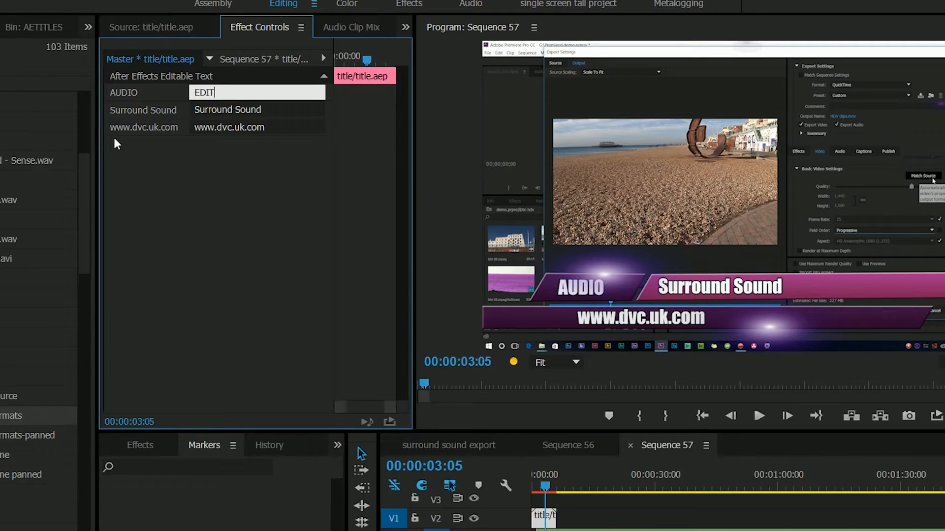
{"action": "type", "text": "ING"}
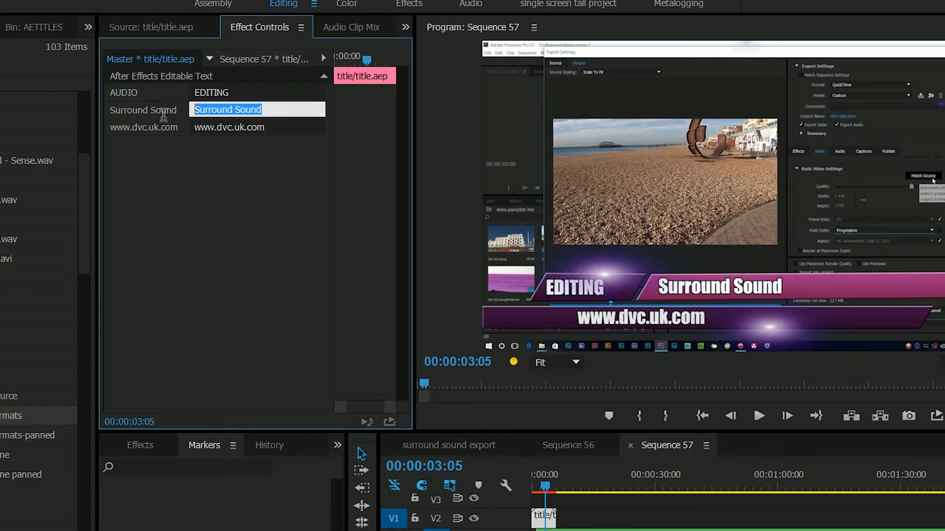
{"action": "left_click", "coordinate": [238, 92]}
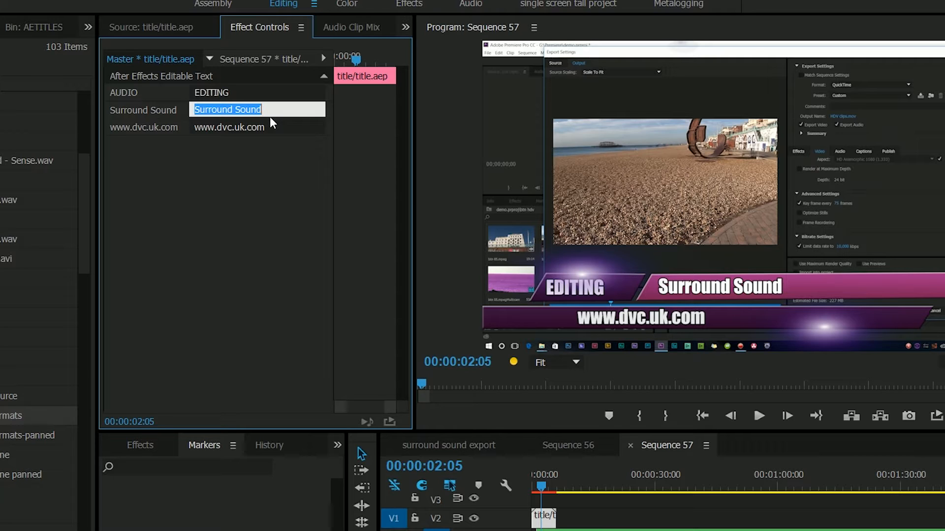
{"action": "type", "text": "Trimmin"}
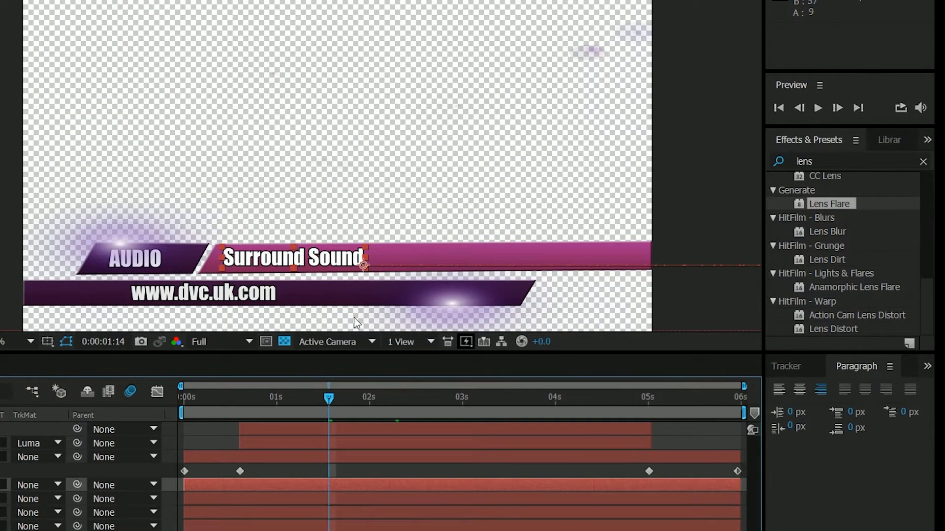
{"action": "mouse_move", "coordinate": [780, 390]}
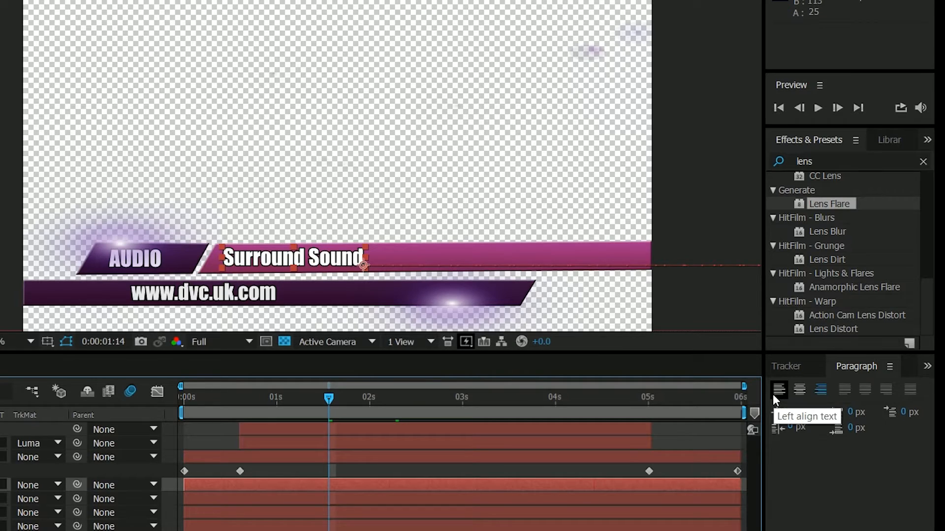
{"action": "mouse_move", "coordinate": [779, 400]}
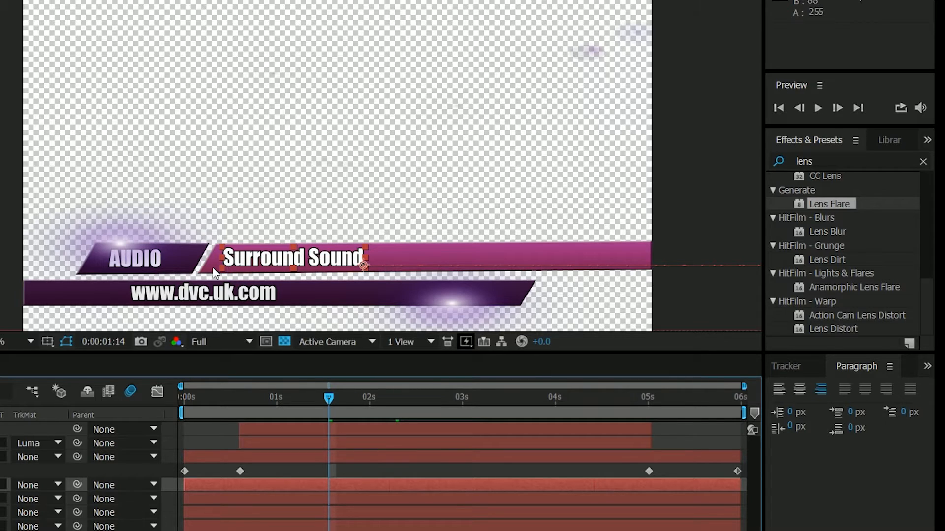
{"action": "mouse_move", "coordinate": [364, 273]}
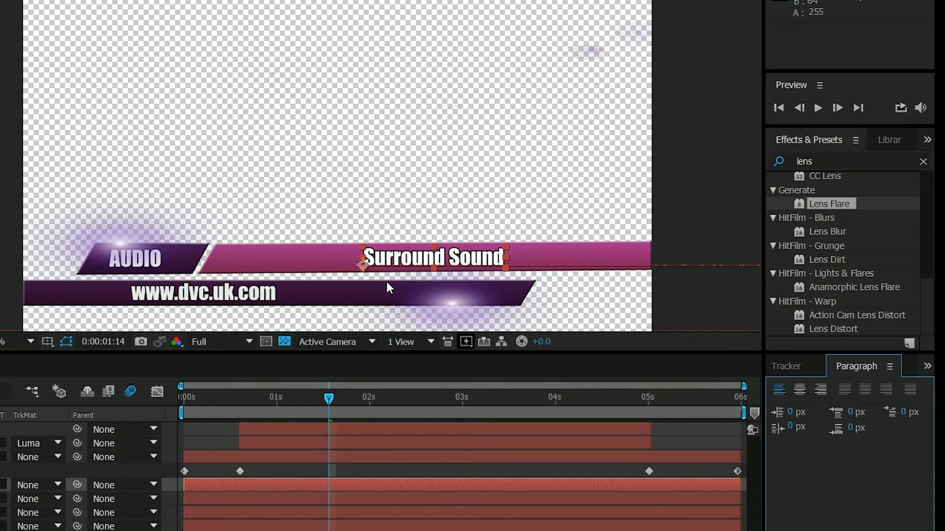
Nudge the Surround Sound text beside the AUDIO box and scrub the timeline to check the animation
{"action": "left_click_drag", "start_coordinate": [329, 399], "coordinate": [318, 398]}
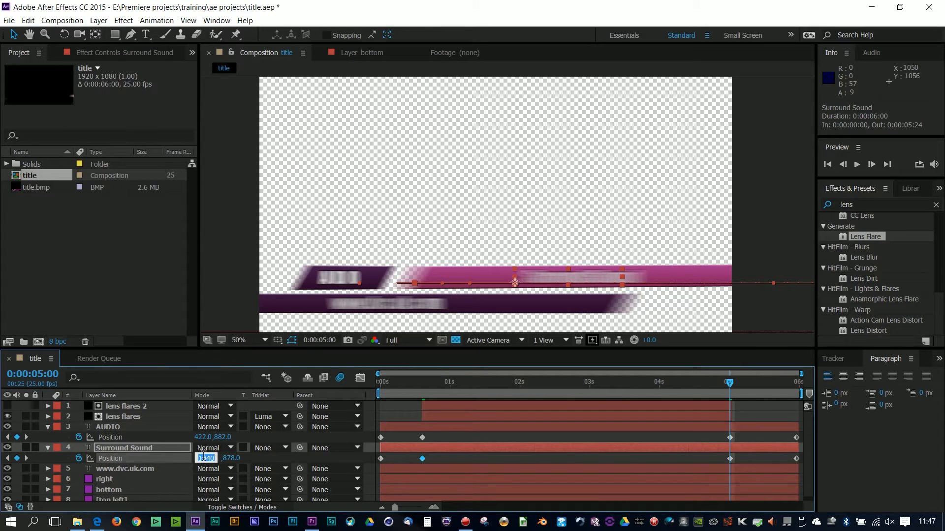
{"action": "left_click", "coordinate": [486, 382]}
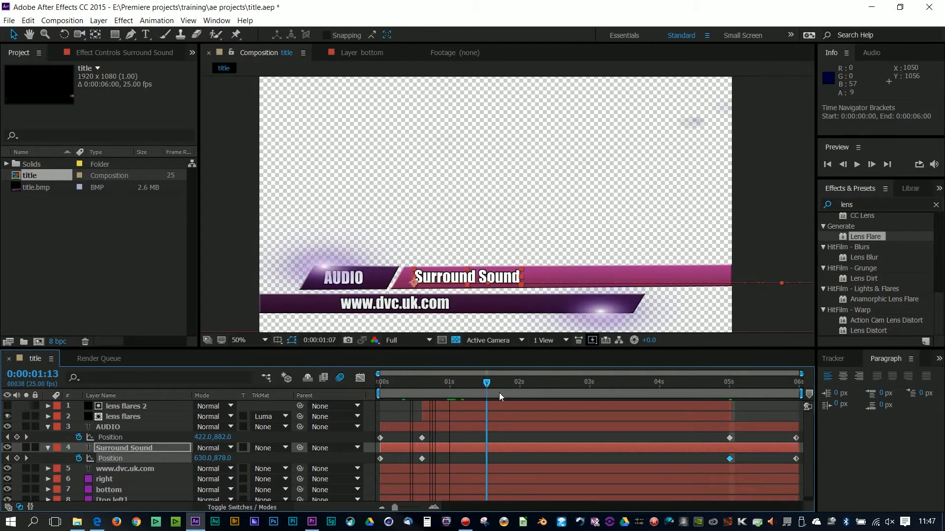
{"action": "left_click", "coordinate": [762, 382]}
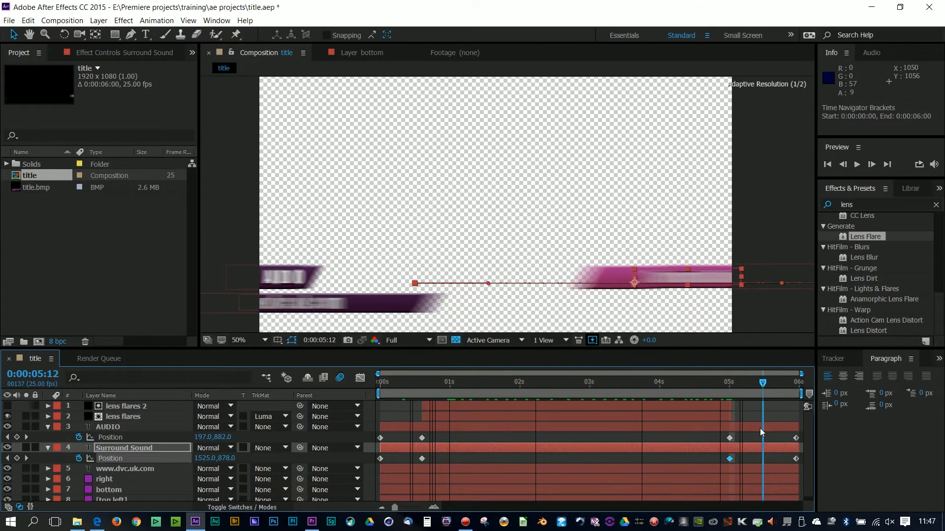
{"action": "left_click", "coordinate": [450, 382]}
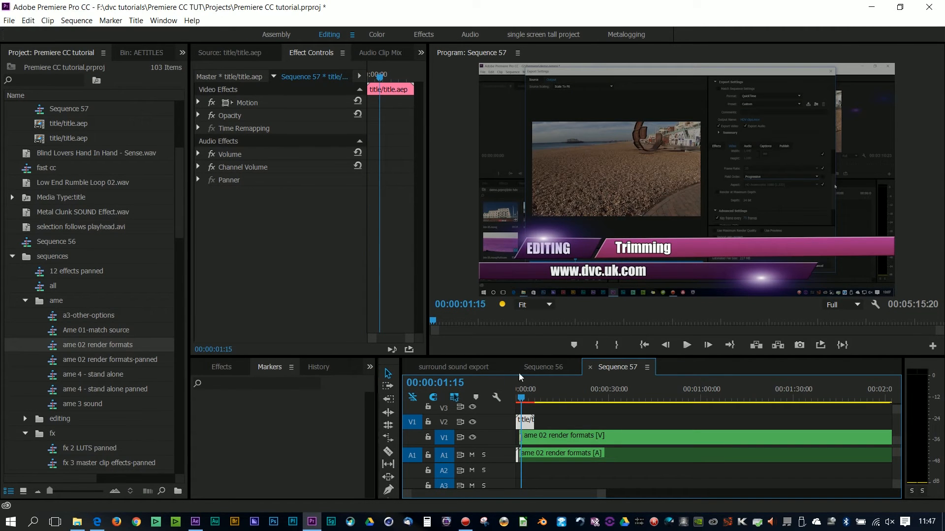
Compare Sequences 56 and 57, then rename a title clip in the new ae titles bin to trimmin
{"action": "left_click", "coordinate": [544, 367]}
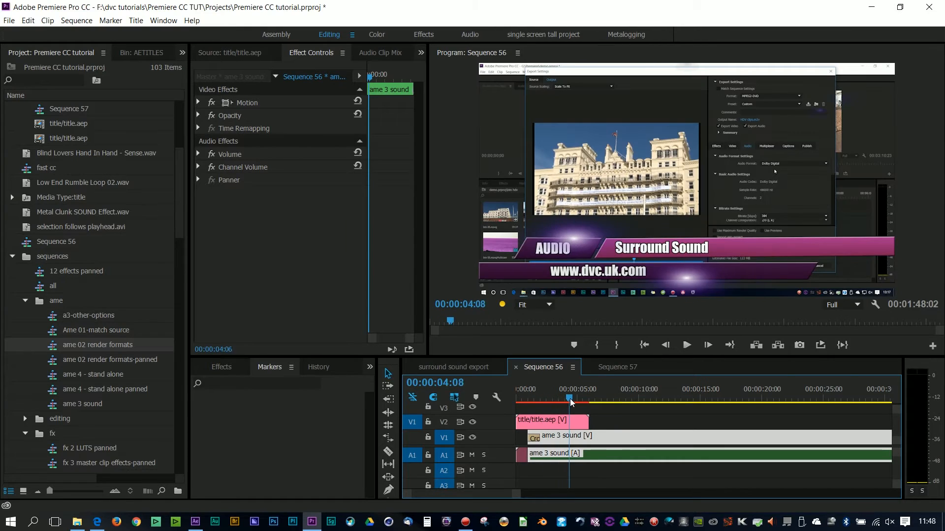
{"action": "left_click", "coordinate": [618, 367]}
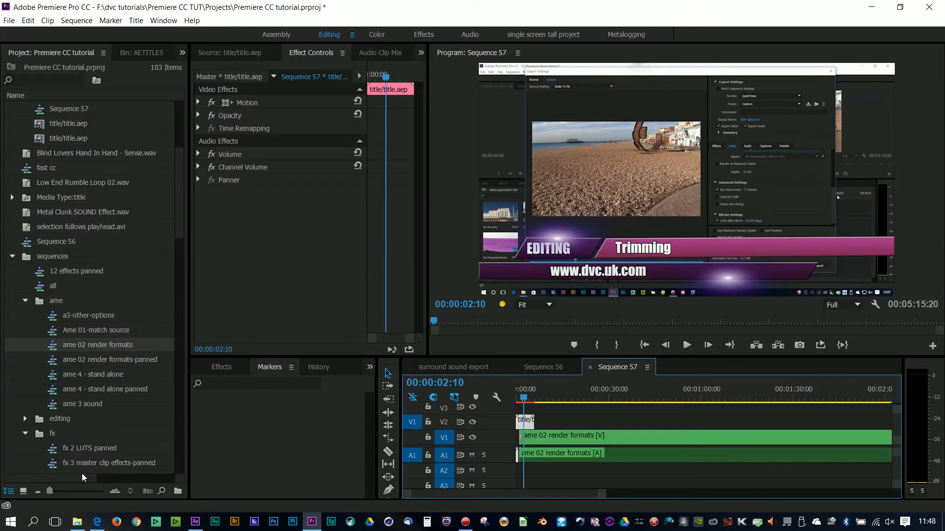
{"action": "left_click", "coordinate": [121, 52]}
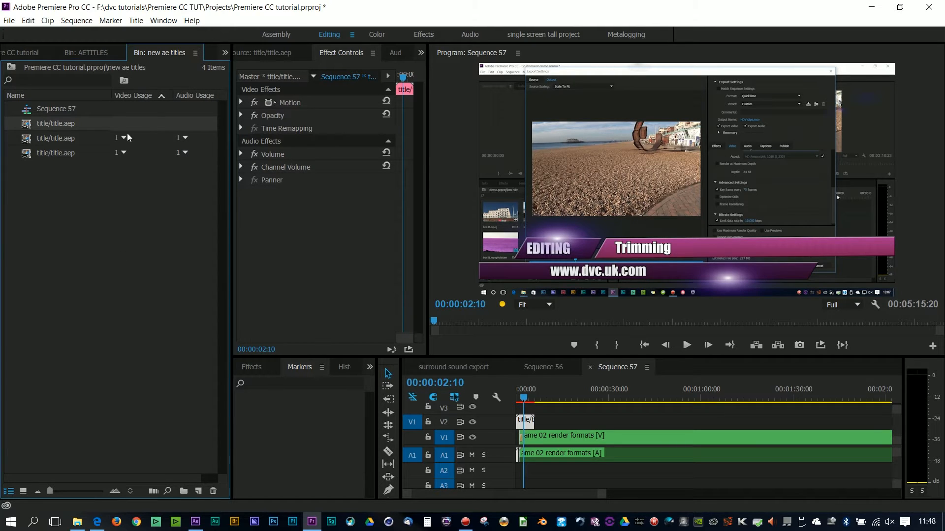
{"action": "mouse_move", "coordinate": [167, 111]}
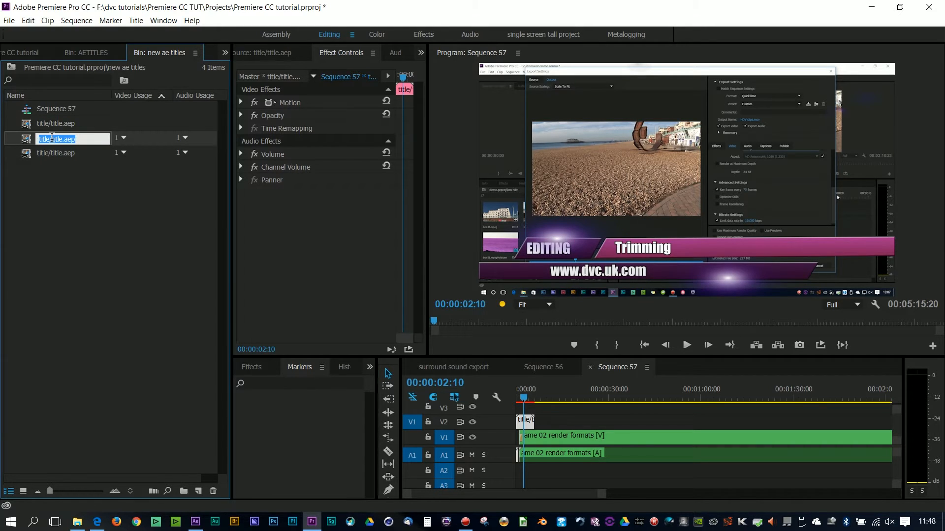
{"action": "type", "text": "trimmin"}
{"action": "left_click", "coordinate": [73, 153]}
{"action": "type", "text": "surround"}
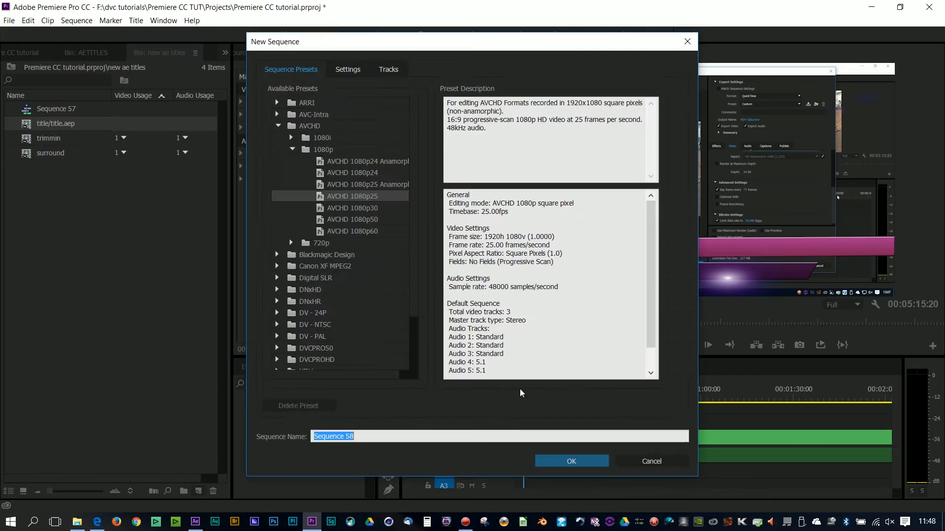
Create Sequence 58 and drop the title/title.aep clip onto its timeline
{"action": "left_click", "coordinate": [571, 460]}
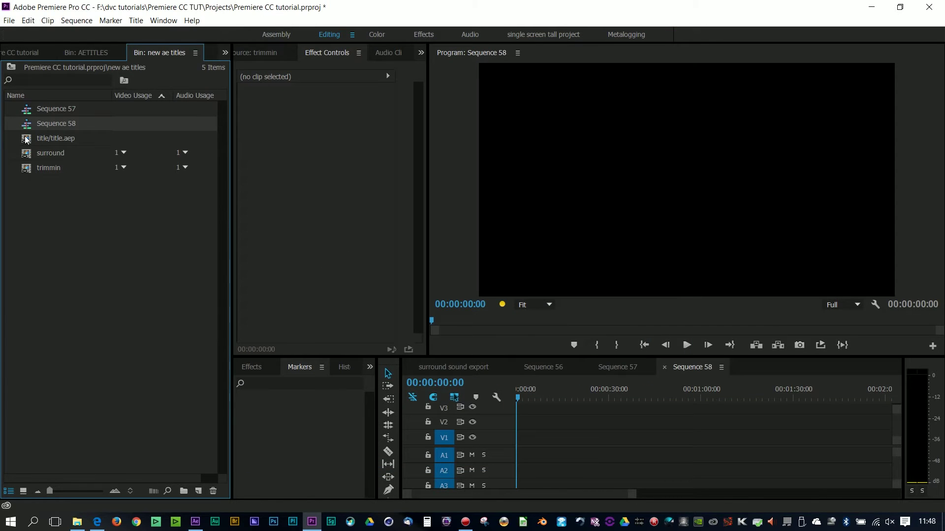
{"action": "left_click_drag", "start_coordinate": [55, 137], "coordinate": [522, 420]}
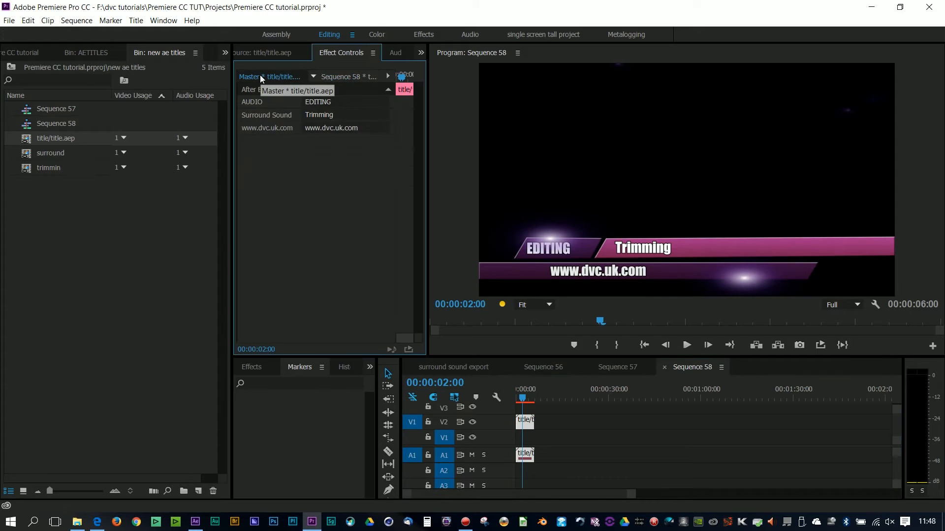
Change the title's editable text to EXPORT and Making MP4 files
{"action": "double_click", "coordinate": [317, 101]}
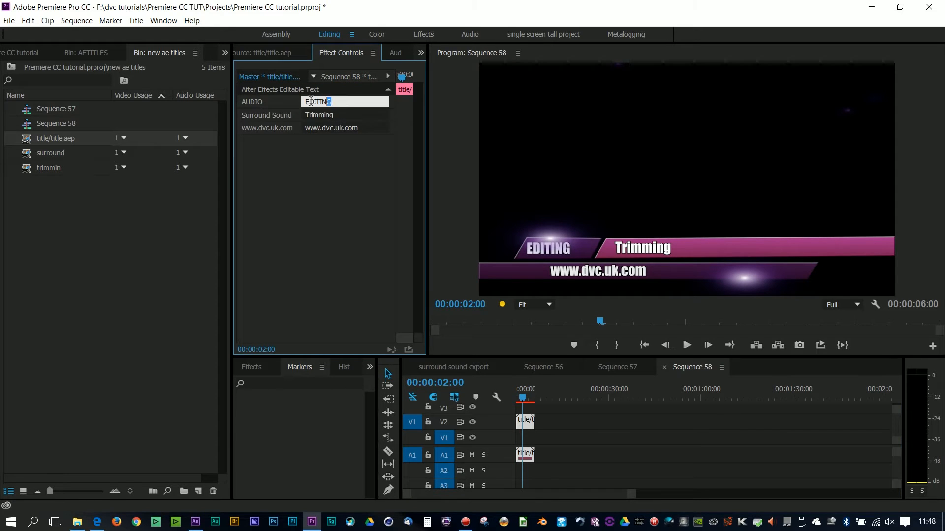
{"action": "type", "text": "e"}
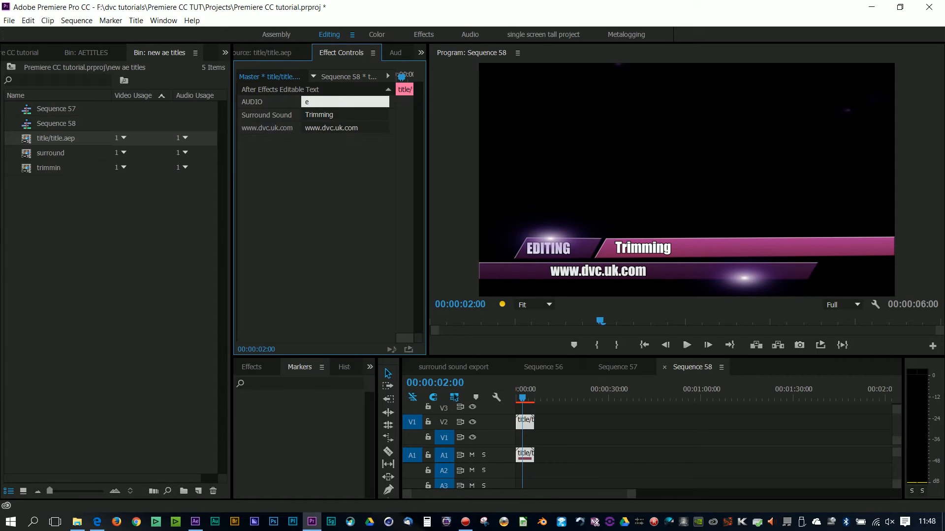
{"action": "type", "text": "EXPOT"}
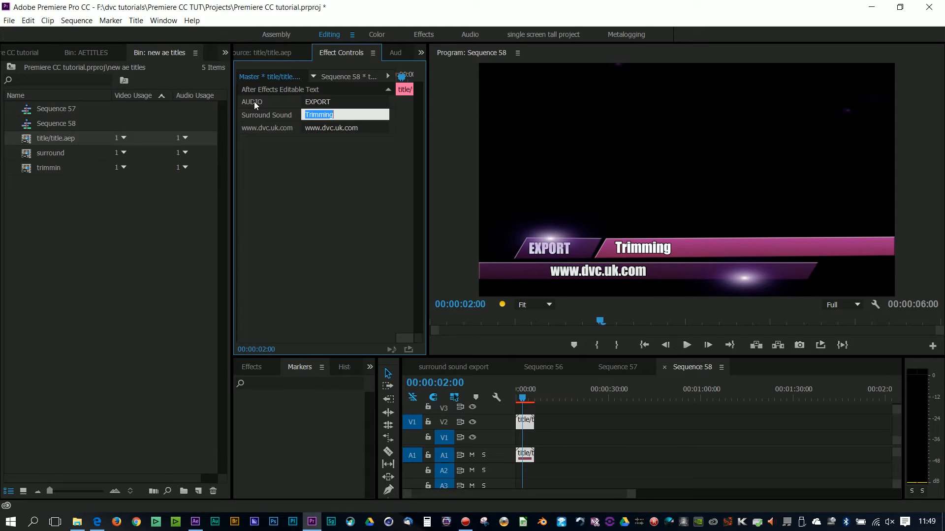
{"action": "type", "text": "Making MP4 files"}
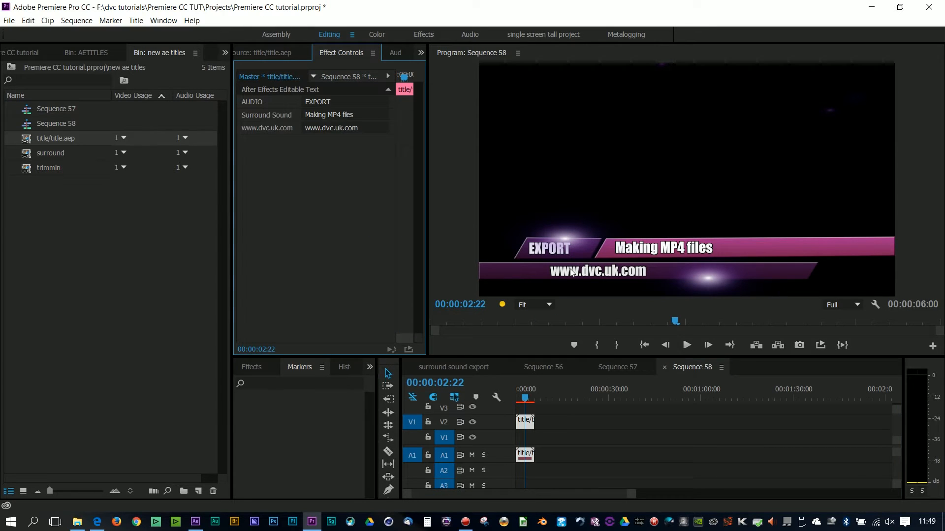
{"action": "mouse_move", "coordinate": [437, 200]}
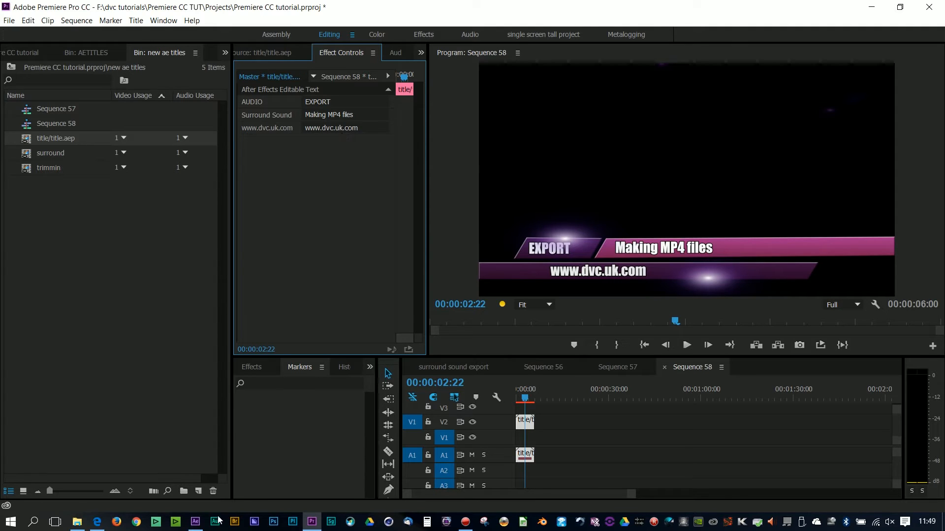
{"action": "left_click", "coordinate": [195, 522]}
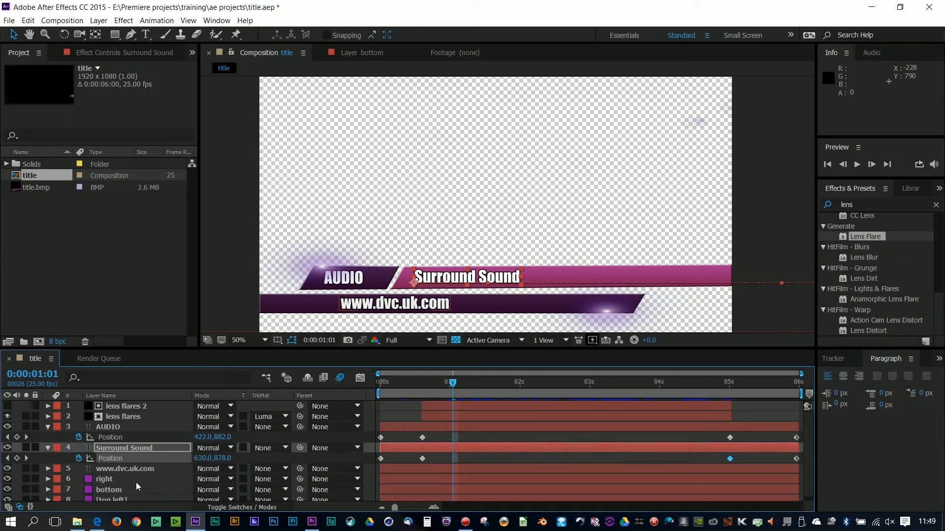
{"action": "left_click", "coordinate": [124, 469]}
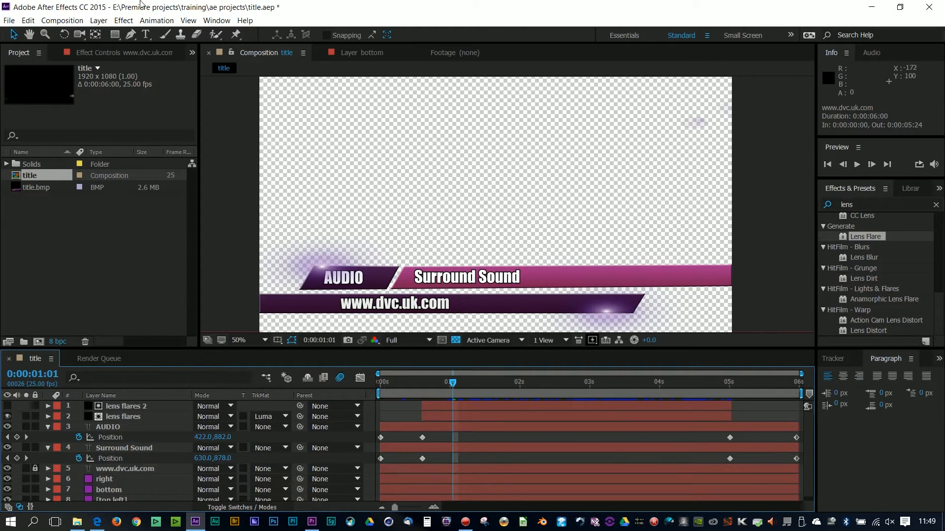
{"action": "left_click", "coordinate": [70, 20]}
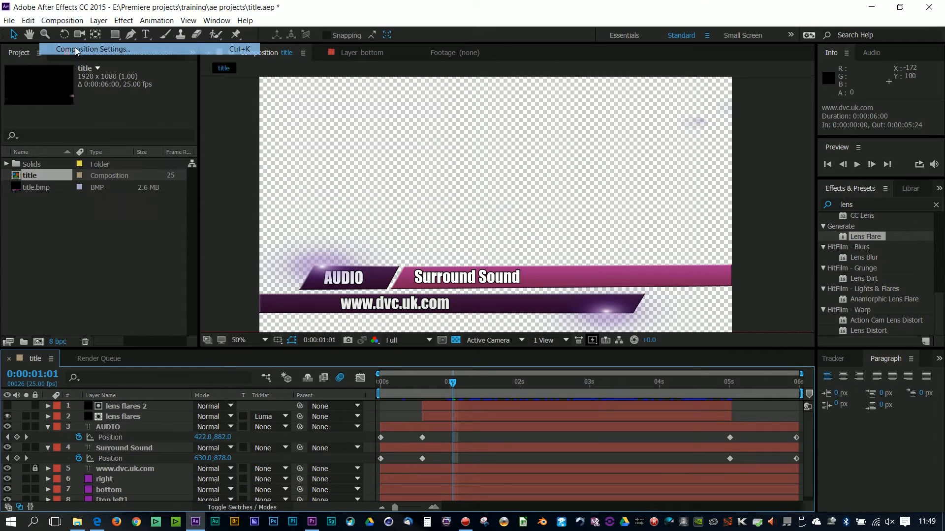
{"action": "left_click", "coordinate": [98, 49]}
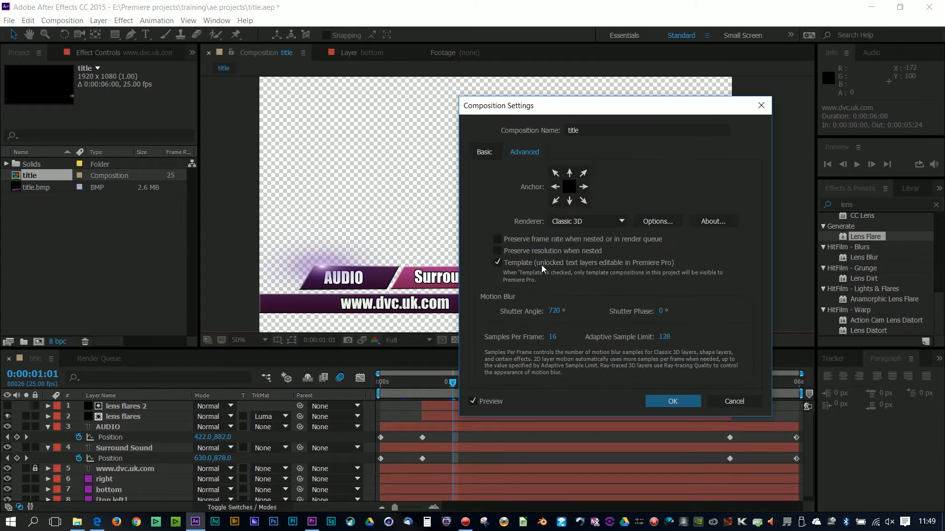
{"action": "left_click", "coordinate": [673, 402]}
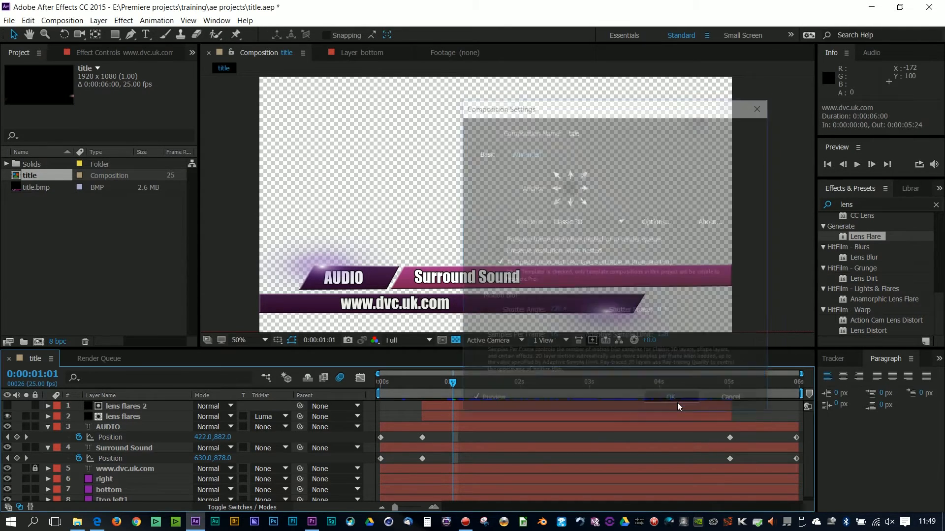
{"action": "left_click", "coordinate": [9, 20]}
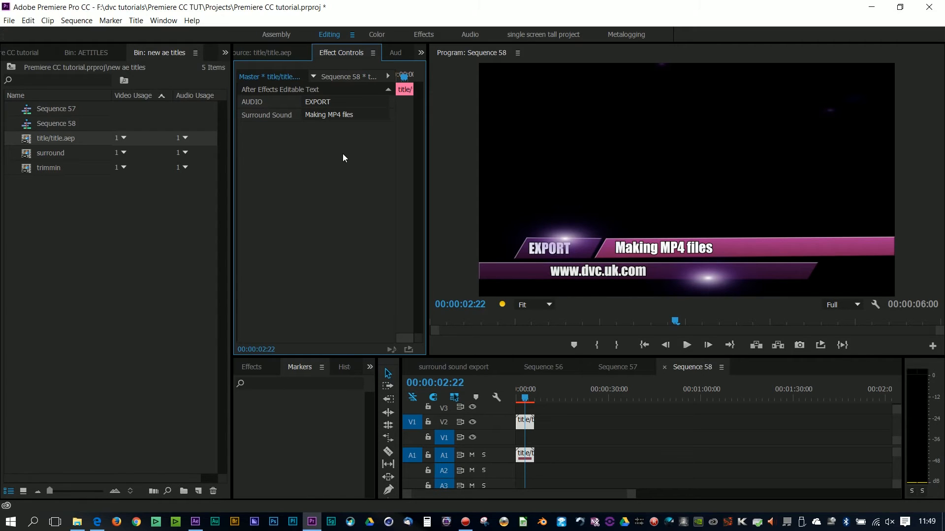
{"action": "mouse_move", "coordinate": [582, 276]}
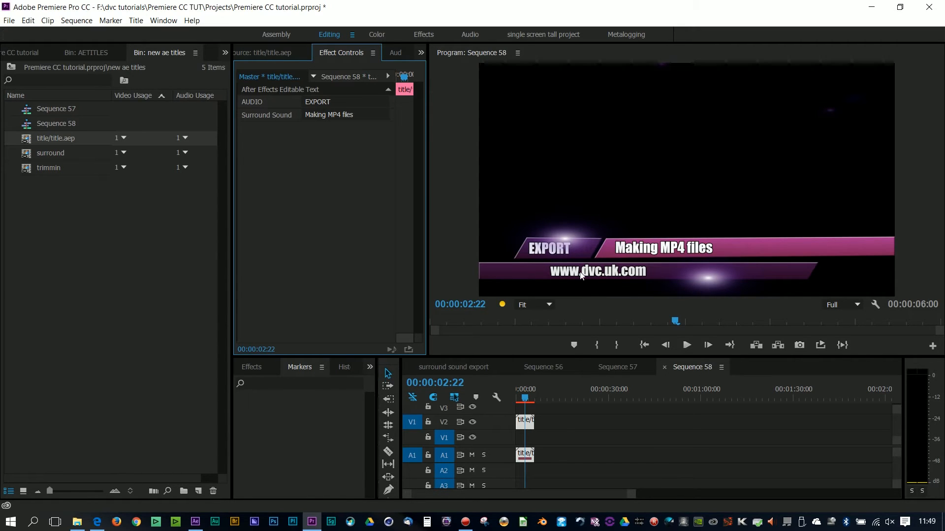
{"action": "mouse_move", "coordinate": [653, 253]}
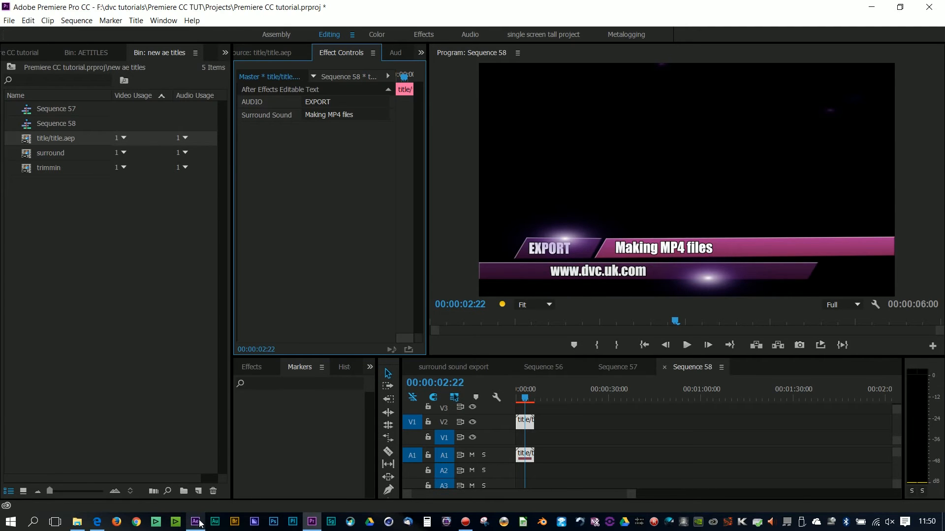
Pick a new Gradient Overlay colour for the pink right-hand bar layer in the title comp
{"action": "left_click", "coordinate": [195, 522]}
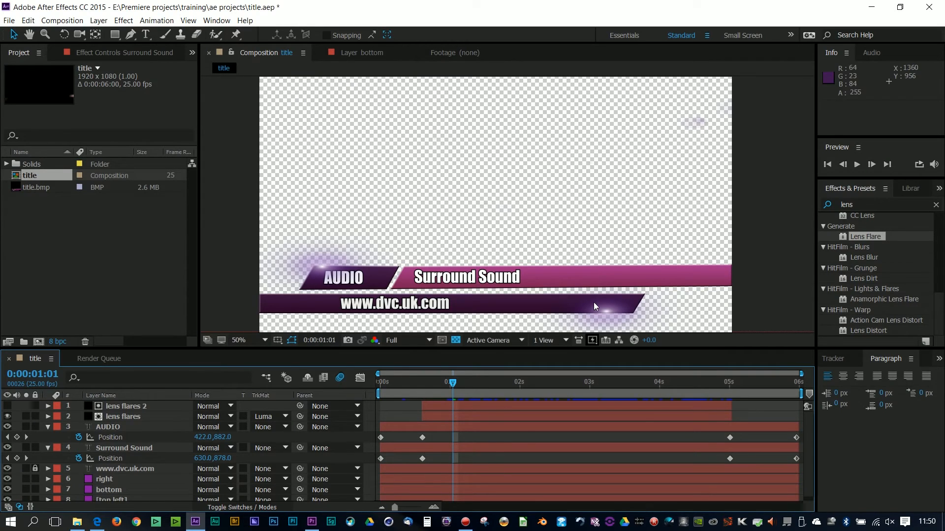
{"action": "left_click", "coordinate": [122, 416]}
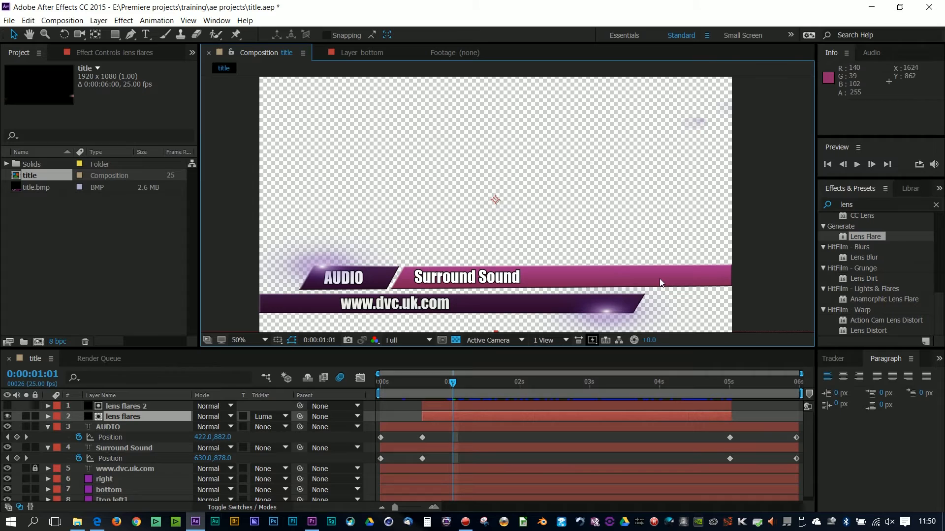
{"action": "left_click", "coordinate": [104, 480]}
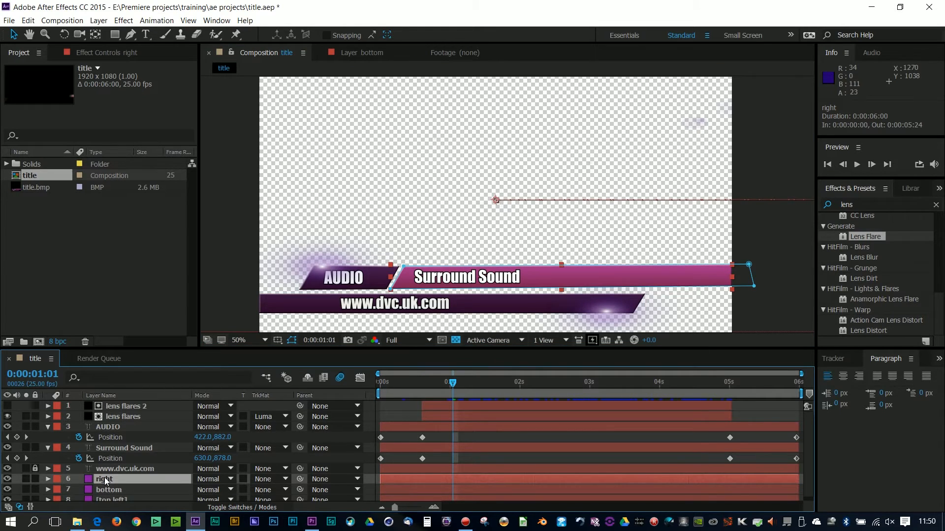
{"action": "left_click", "coordinate": [47, 478]}
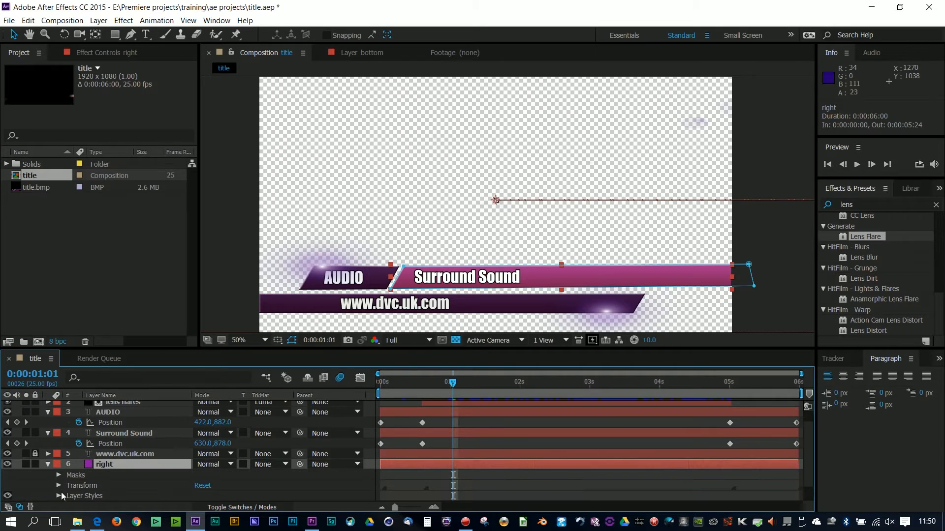
{"action": "left_click", "coordinate": [217, 437]}
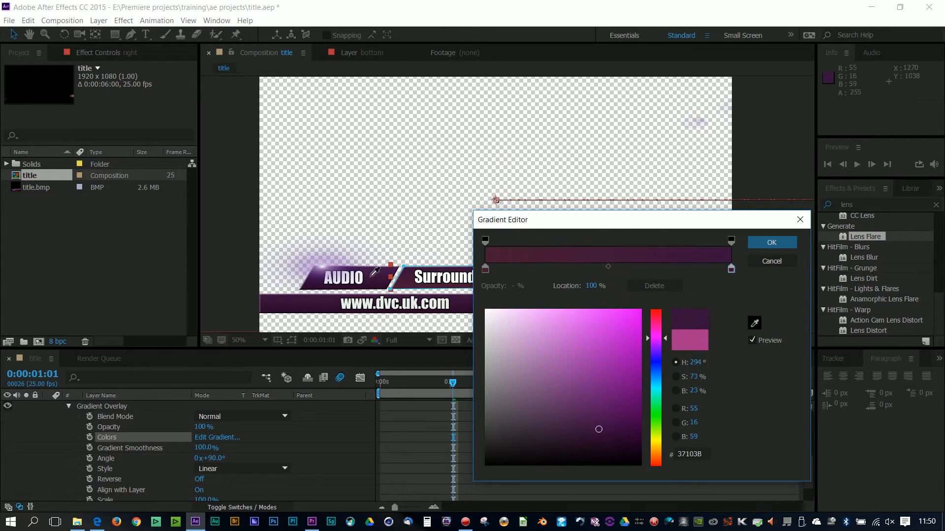
{"action": "left_click", "coordinate": [772, 242]}
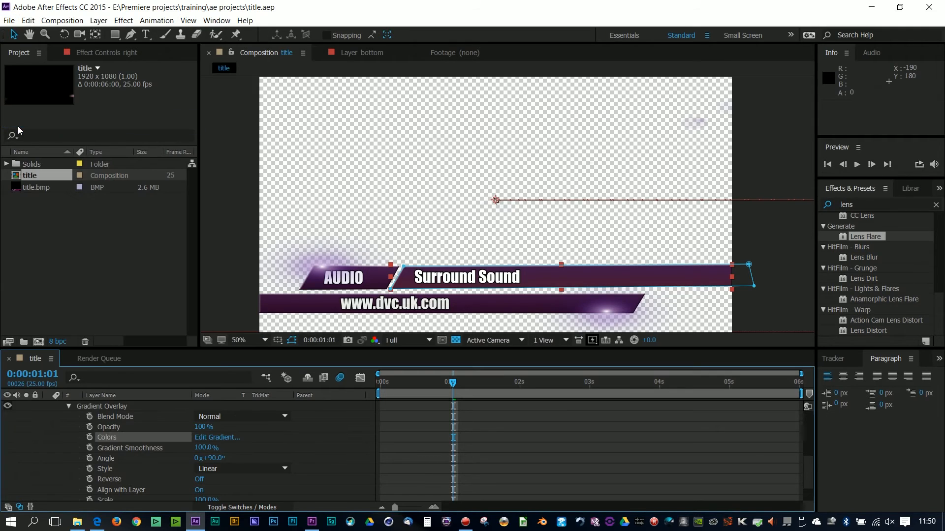
{"action": "left_click", "coordinate": [311, 521]}
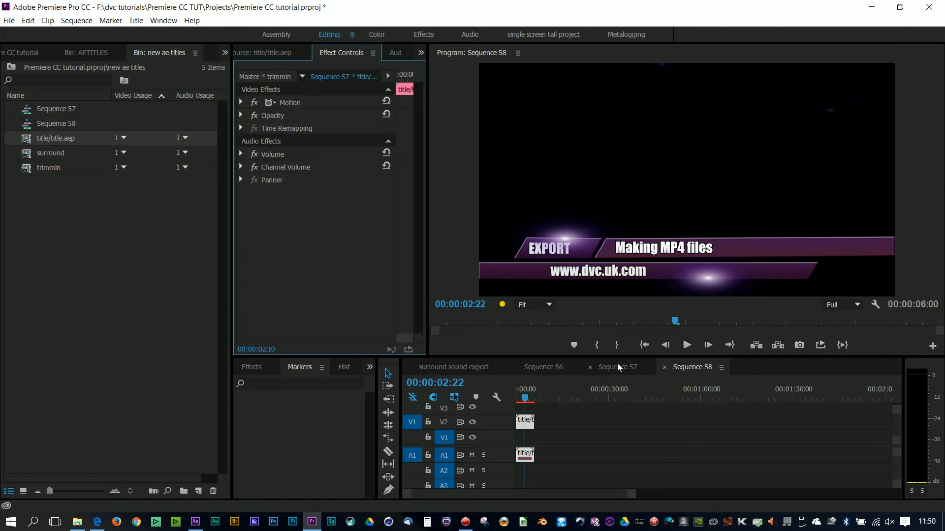
Preview the updated lower third in Sequence 57 and Sequence 56, each with its own text
{"action": "left_click", "coordinate": [617, 367]}
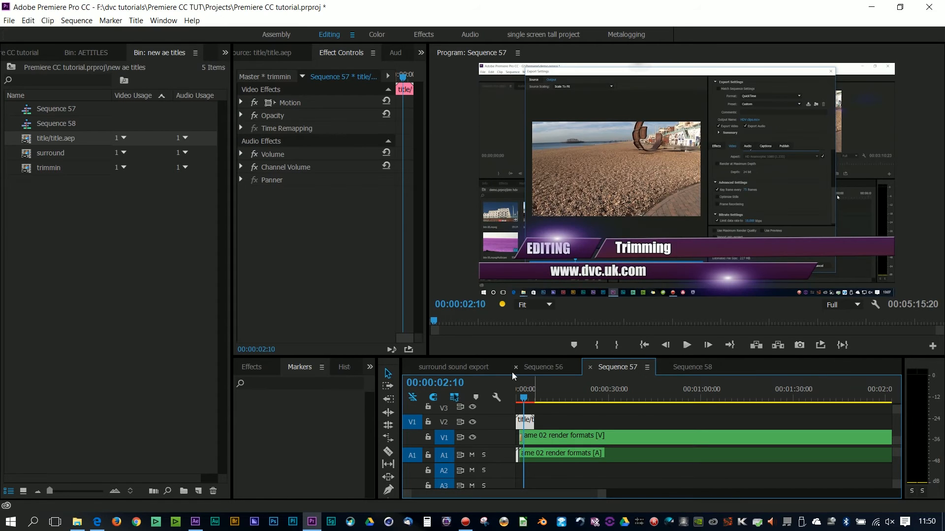
{"action": "left_click", "coordinate": [543, 367]}
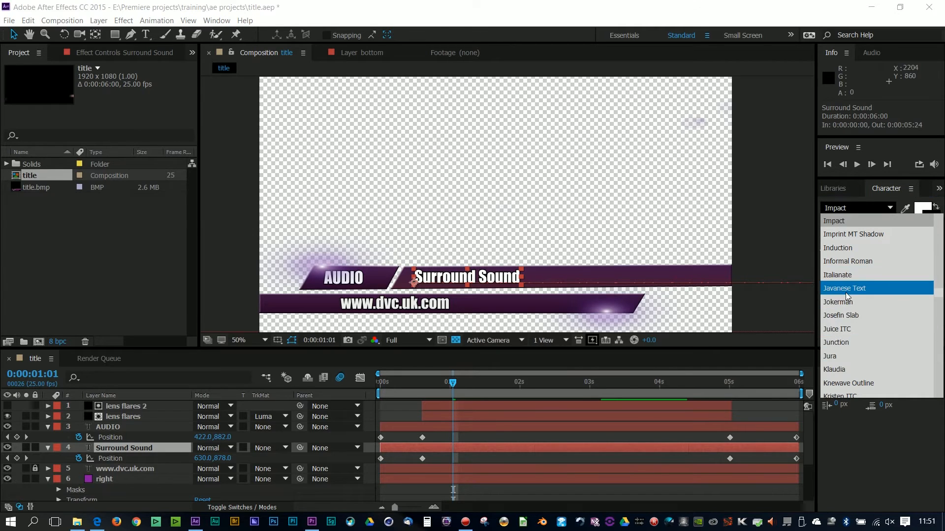
Apply the Jokerman font to the Surround Sound text layer
{"action": "left_click", "coordinate": [839, 302]}
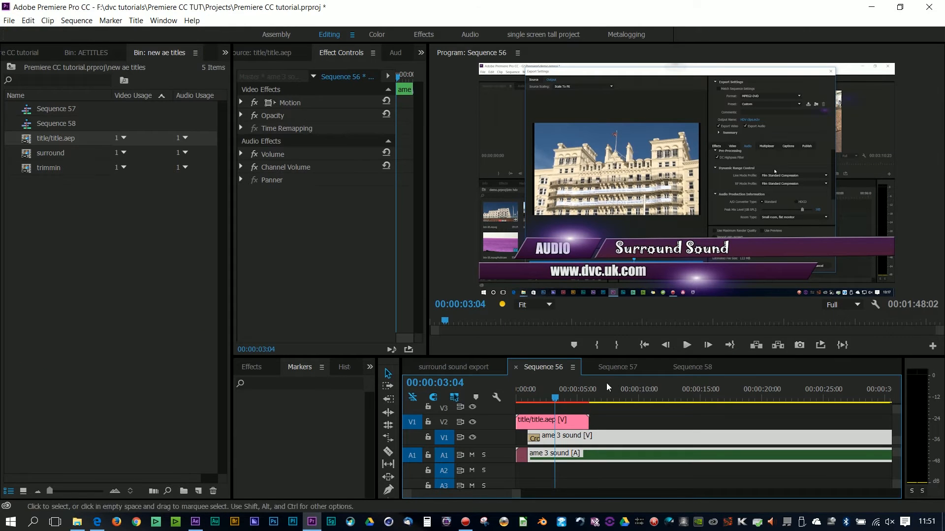
View Sequence 58's title showing Making MP4 files in Jokerman, then return to the master composition
{"action": "left_click", "coordinate": [692, 367]}
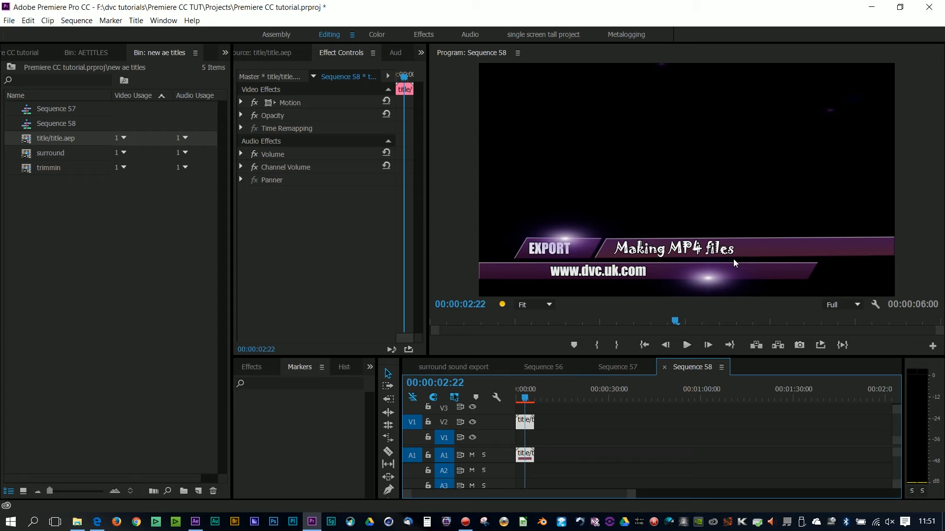
{"action": "mouse_move", "coordinate": [478, 329]}
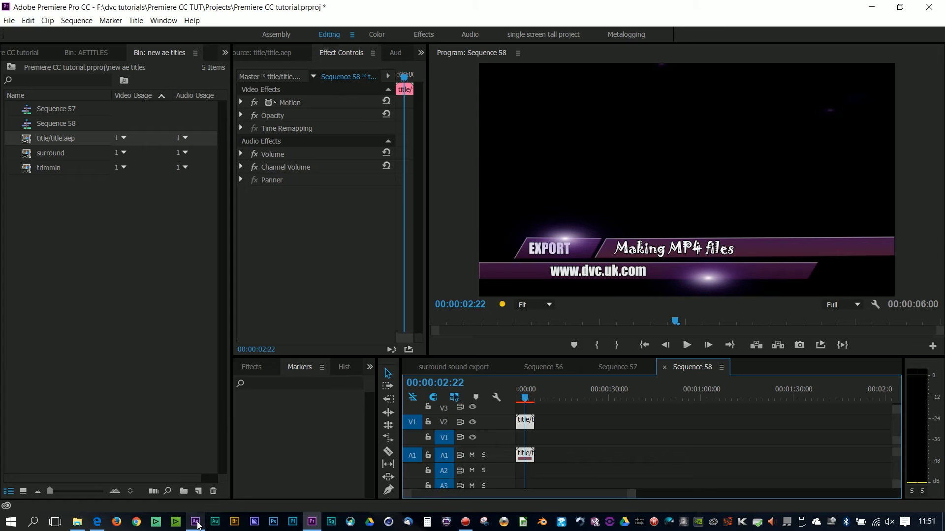
{"action": "mouse_move", "coordinate": [195, 522]}
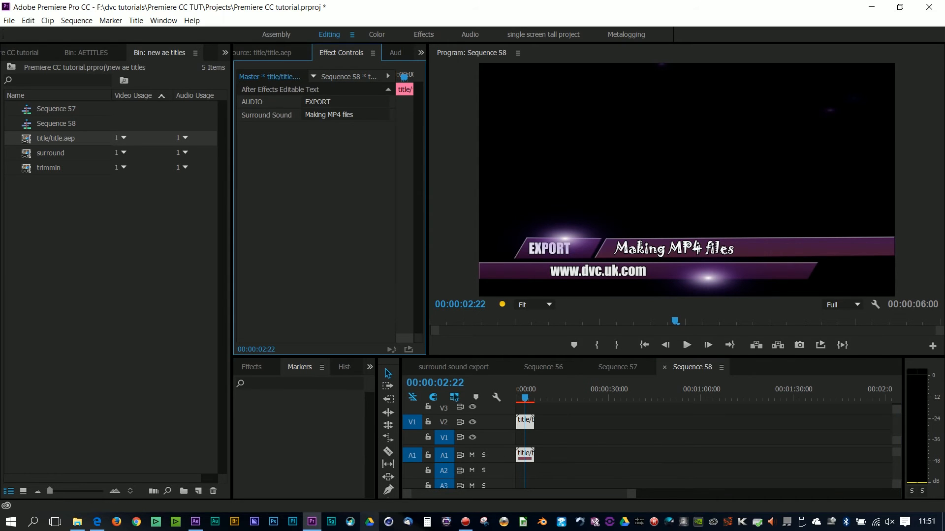
{"action": "left_click", "coordinate": [195, 521]}
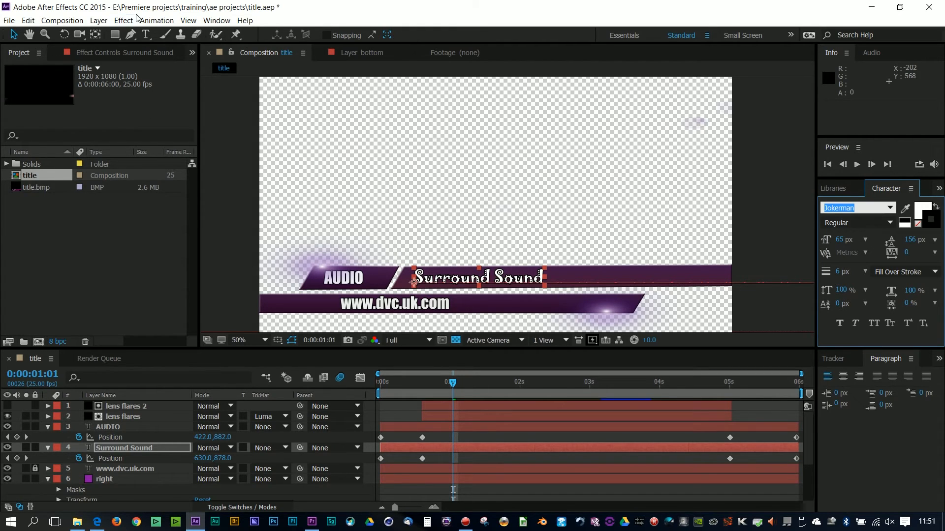
Browse the Text animation presets in Bridge, previewing Rotate and Counter Rotate under Curves and Spins
{"action": "left_click", "coordinate": [156, 19]}
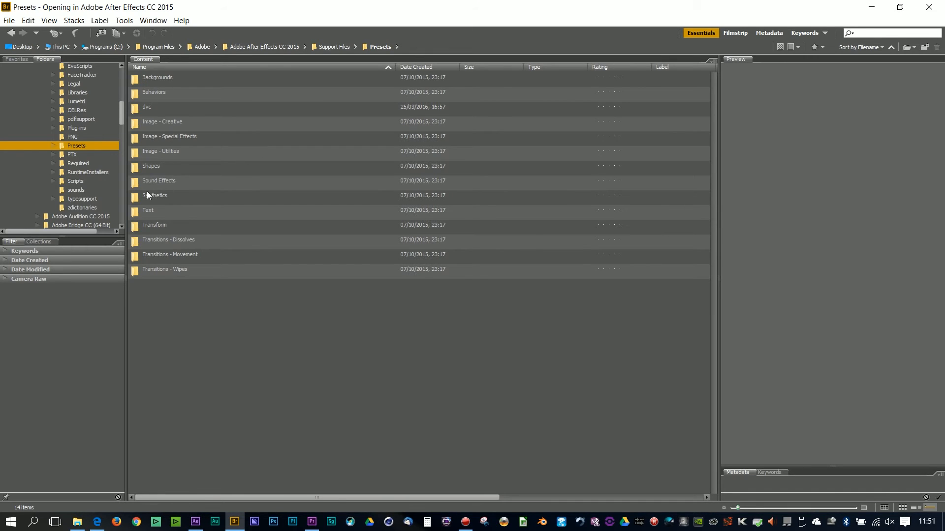
{"action": "left_click", "coordinate": [147, 210]}
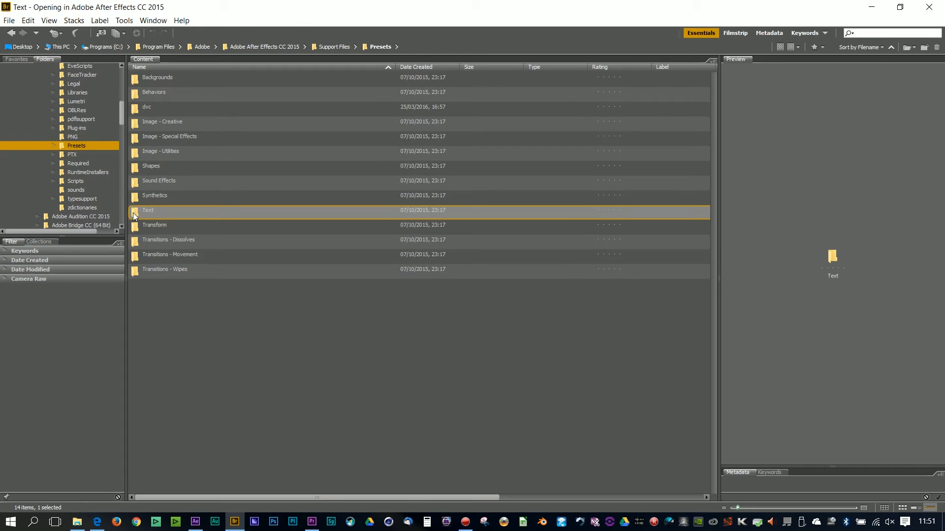
{"action": "double_click", "coordinate": [148, 210]}
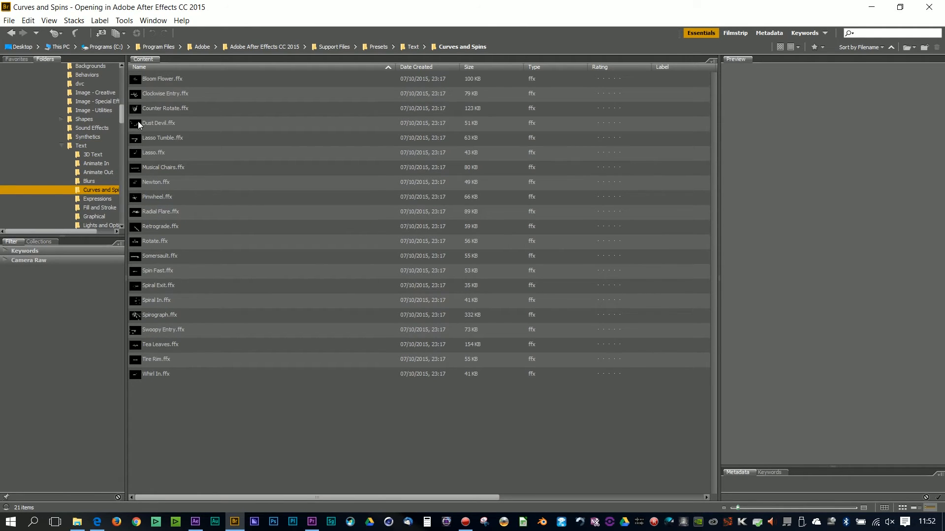
{"action": "left_click", "coordinate": [156, 241]}
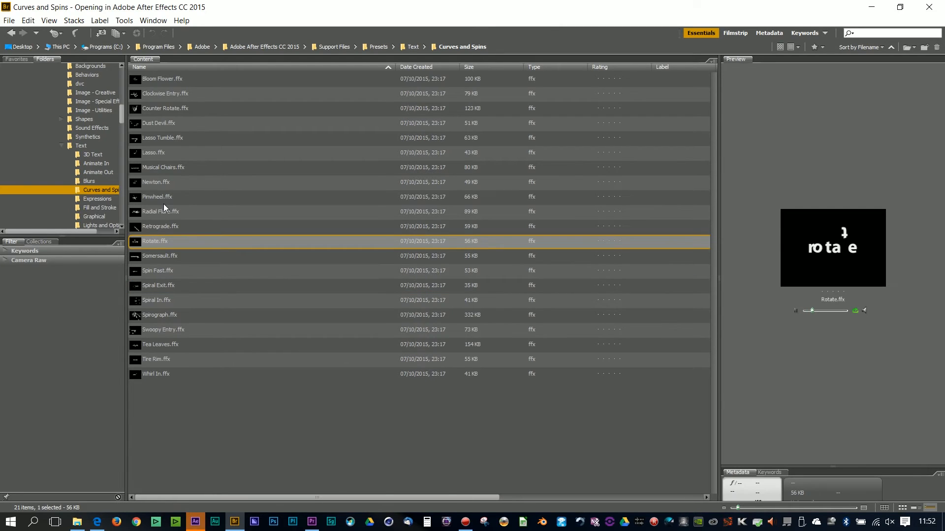
{"action": "left_click", "coordinate": [165, 108]}
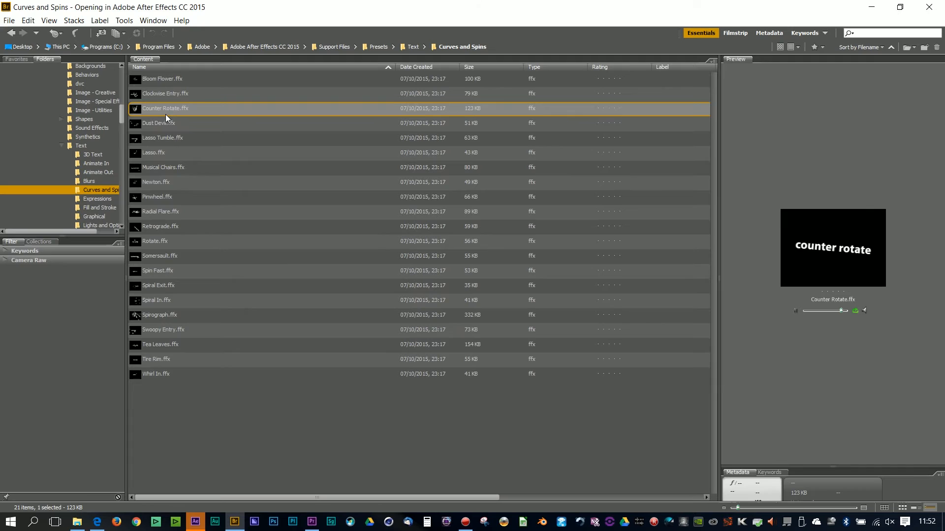
{"action": "left_click", "coordinate": [81, 145]}
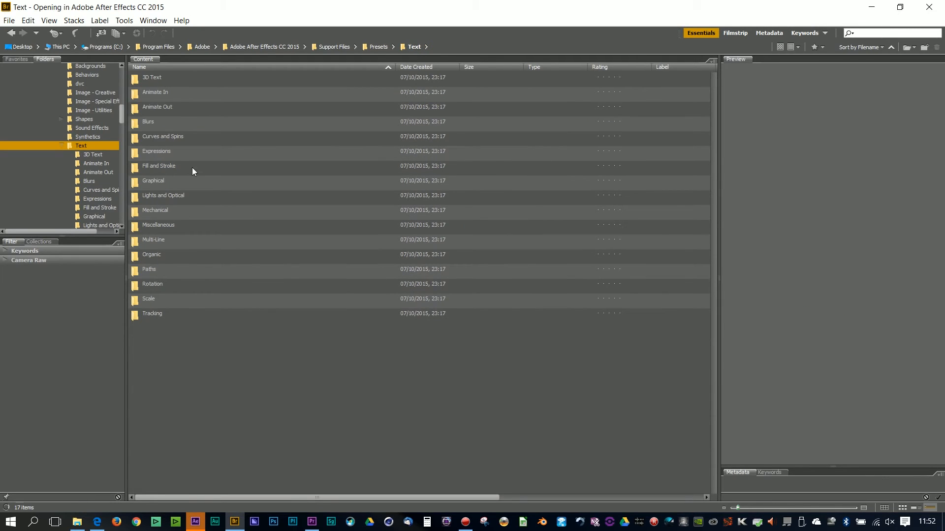
{"action": "double_click", "coordinate": [162, 136]}
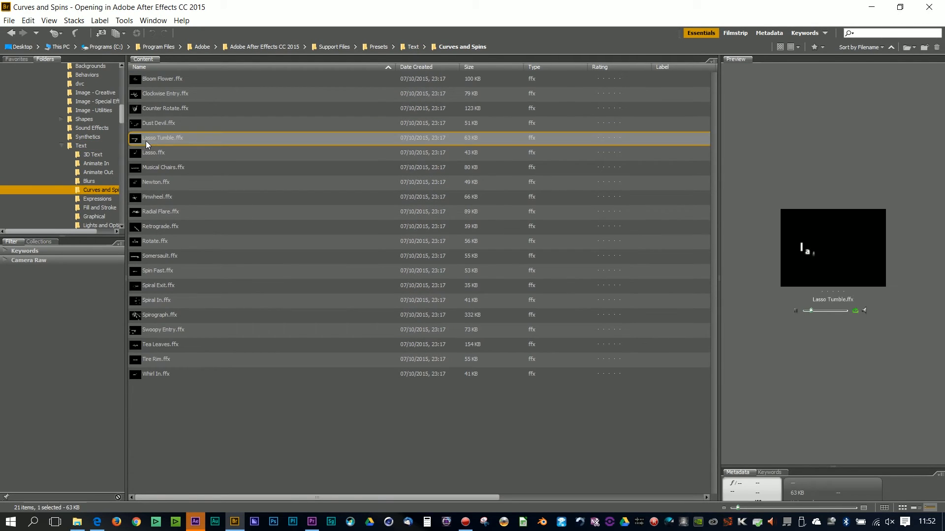
Preview the Ethereal synthetic preset, then confirm Template in the composition's Advanced settings
{"action": "left_click", "coordinate": [87, 146]}
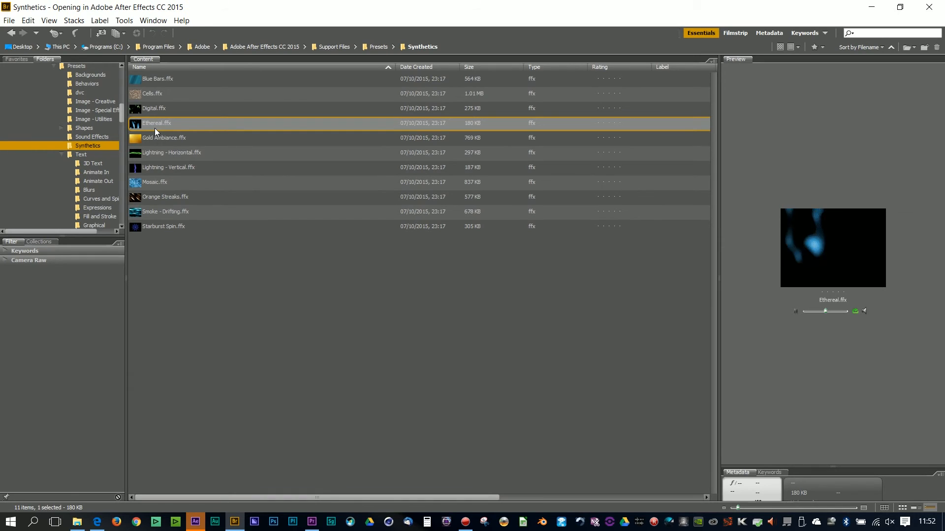
{"action": "left_click", "coordinate": [169, 153]}
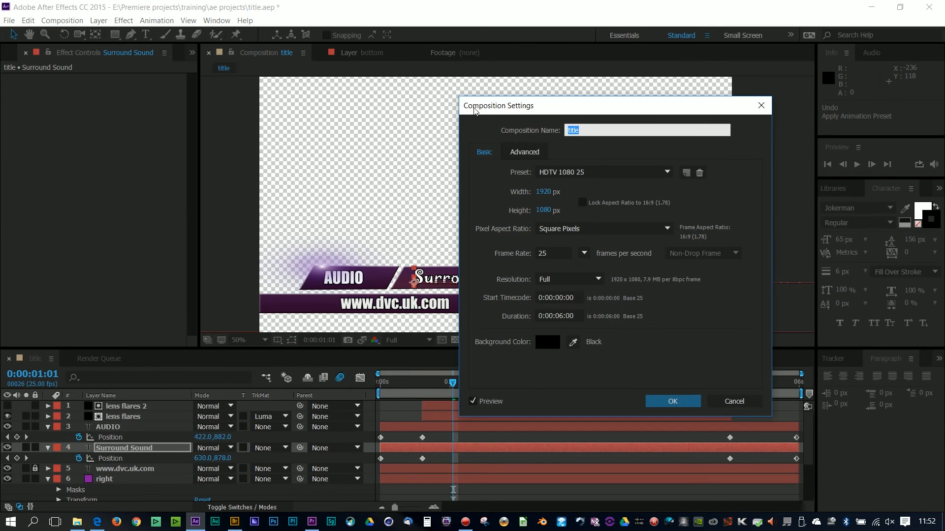
{"action": "left_click", "coordinate": [524, 151]}
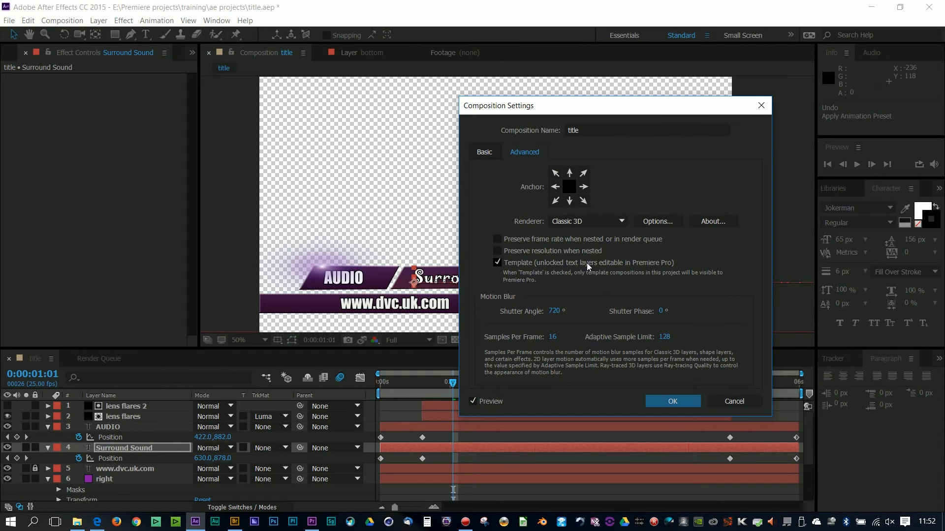
{"action": "left_click", "coordinate": [311, 522]}
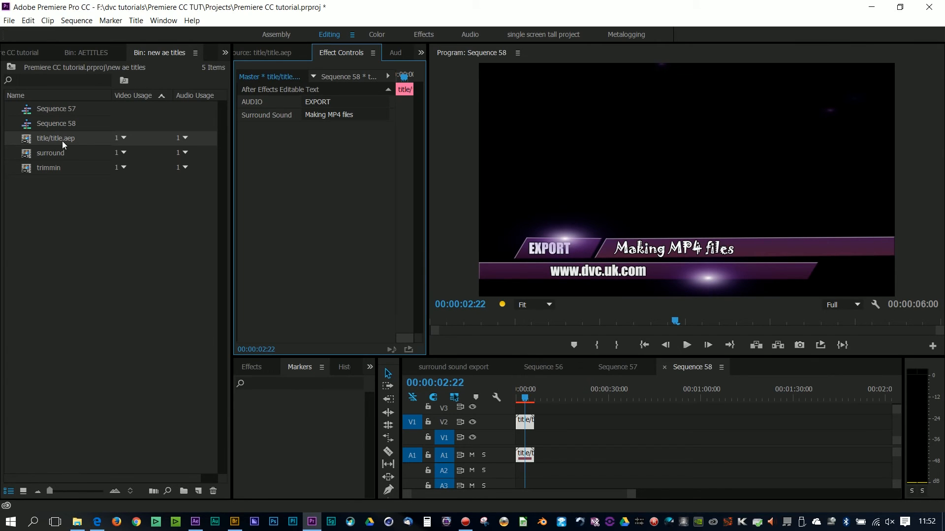
{"action": "mouse_move", "coordinate": [63, 144]}
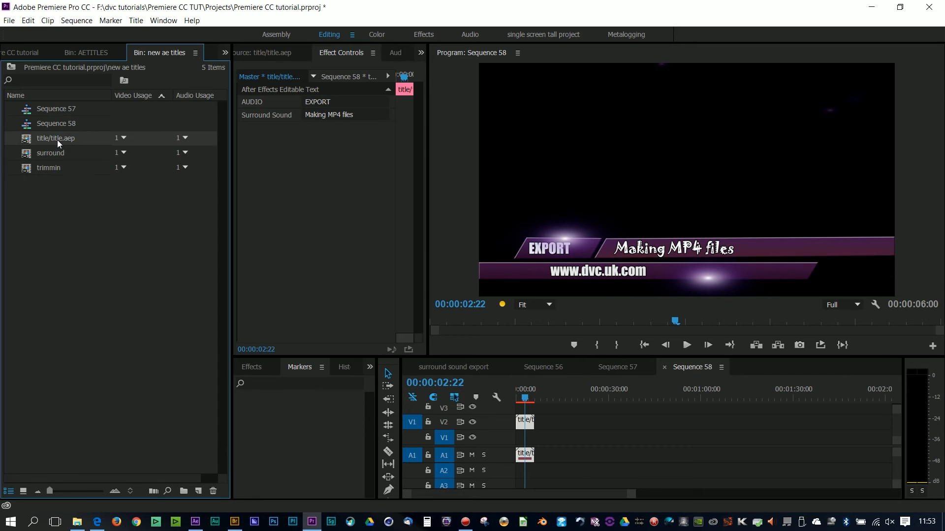
{"action": "mouse_move", "coordinate": [59, 144]}
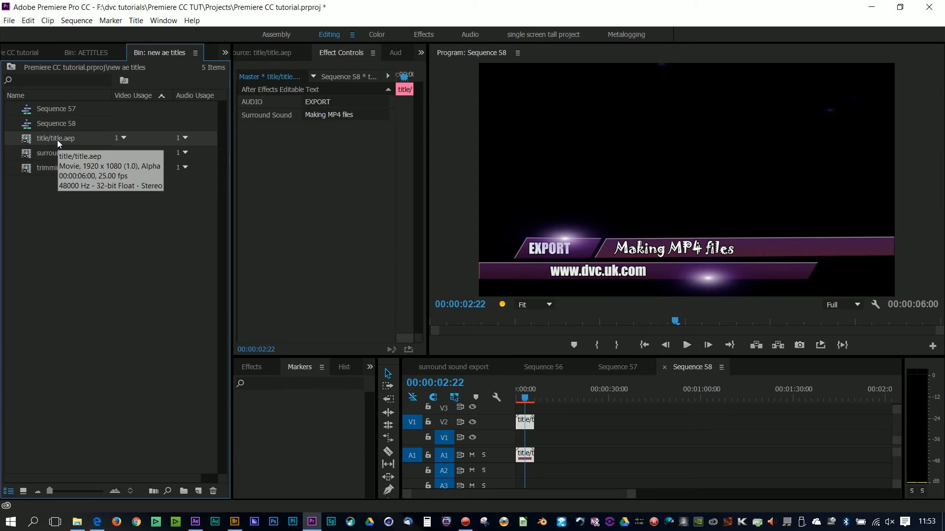
View Sequence 56's AUDIO / Surround Sound lower third in the new font
{"action": "left_click", "coordinate": [523, 399]}
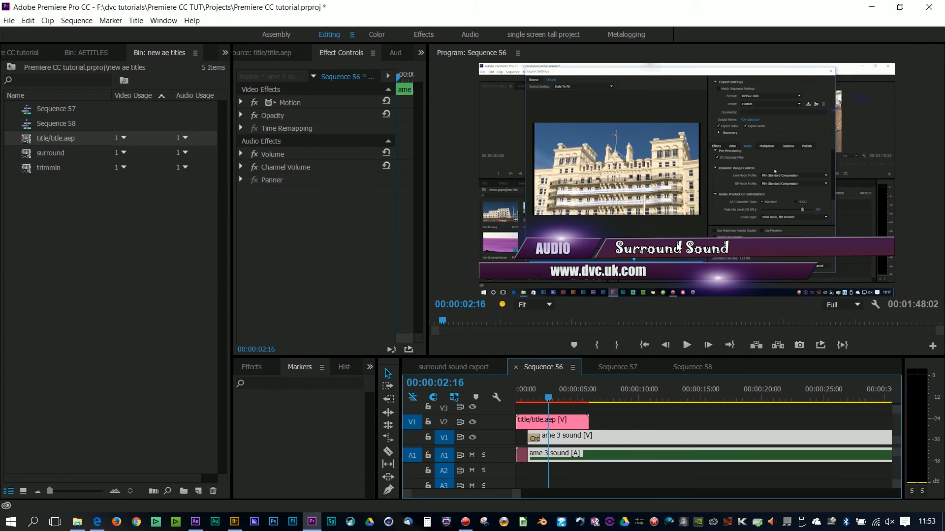
{"action": "mouse_move", "coordinate": [740, 250]}
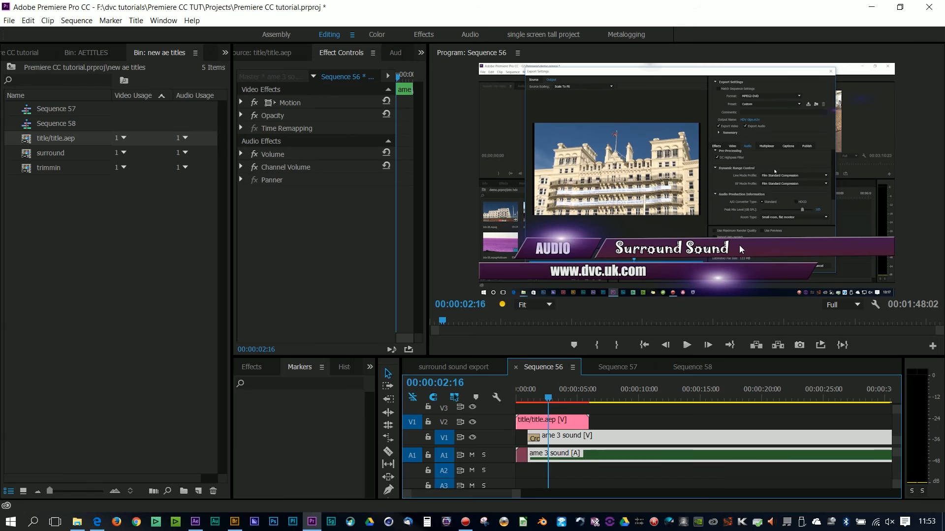